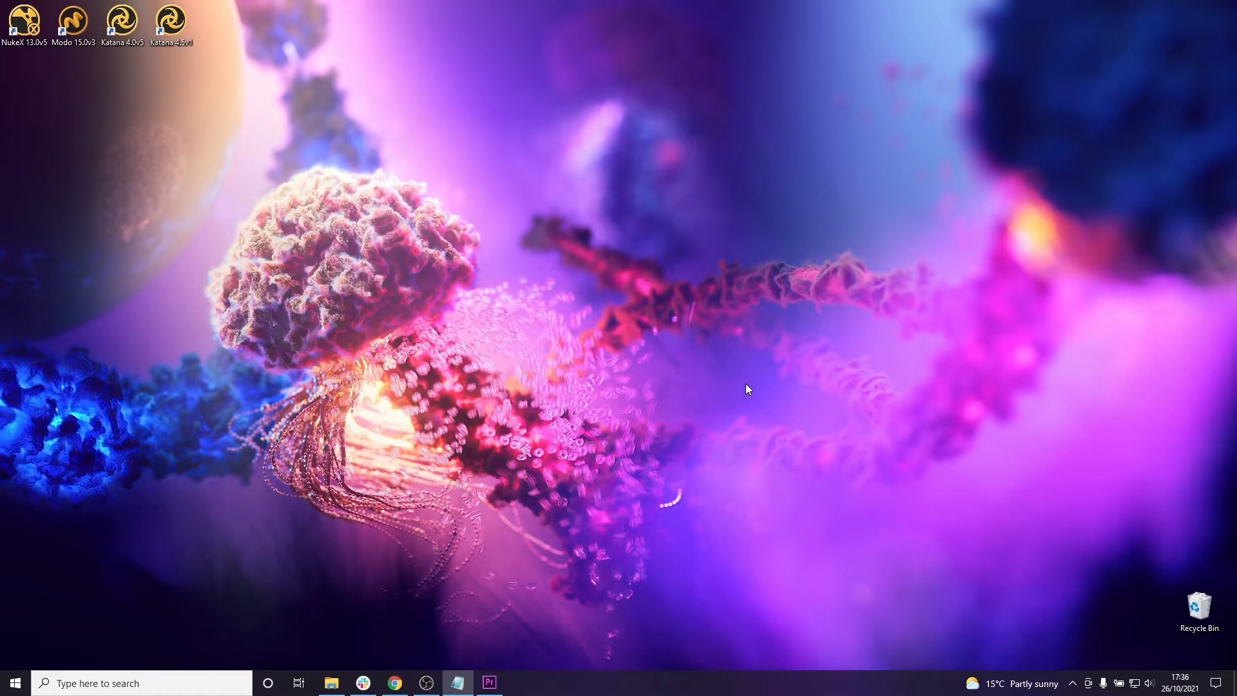
Step: Launch Notepad and save a blank document to the Desktop as katana_4_5_launcher.bat
type("note")
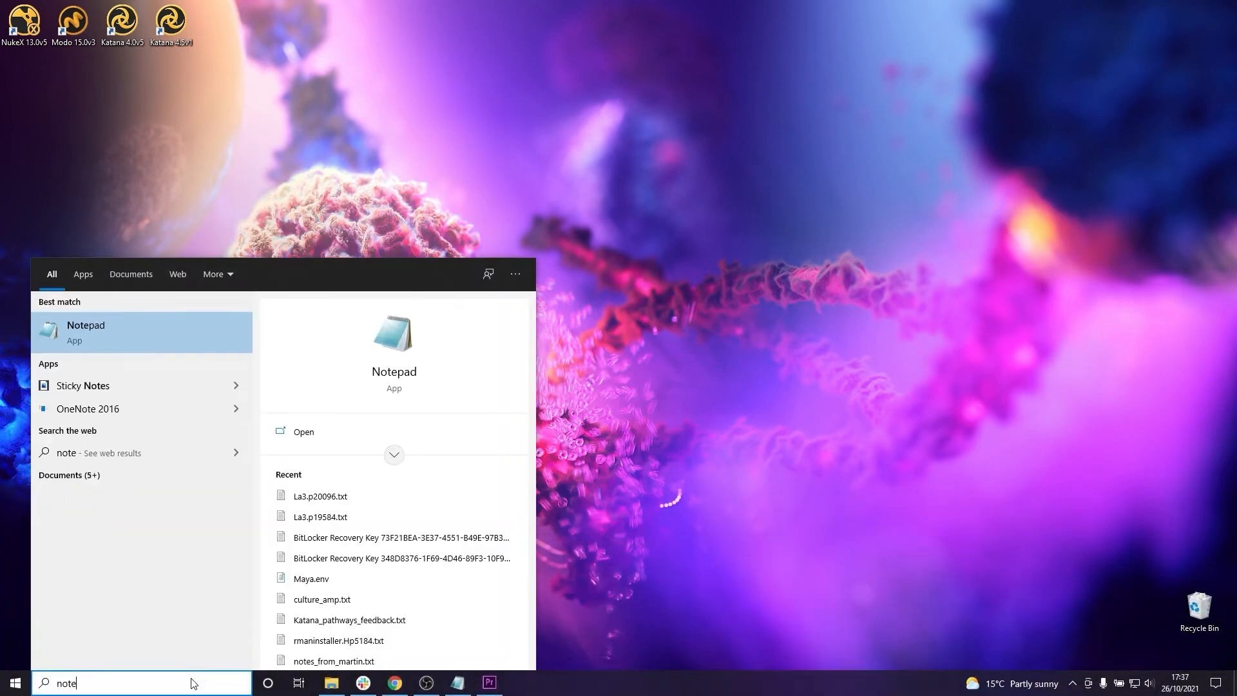
left_click(303, 432)
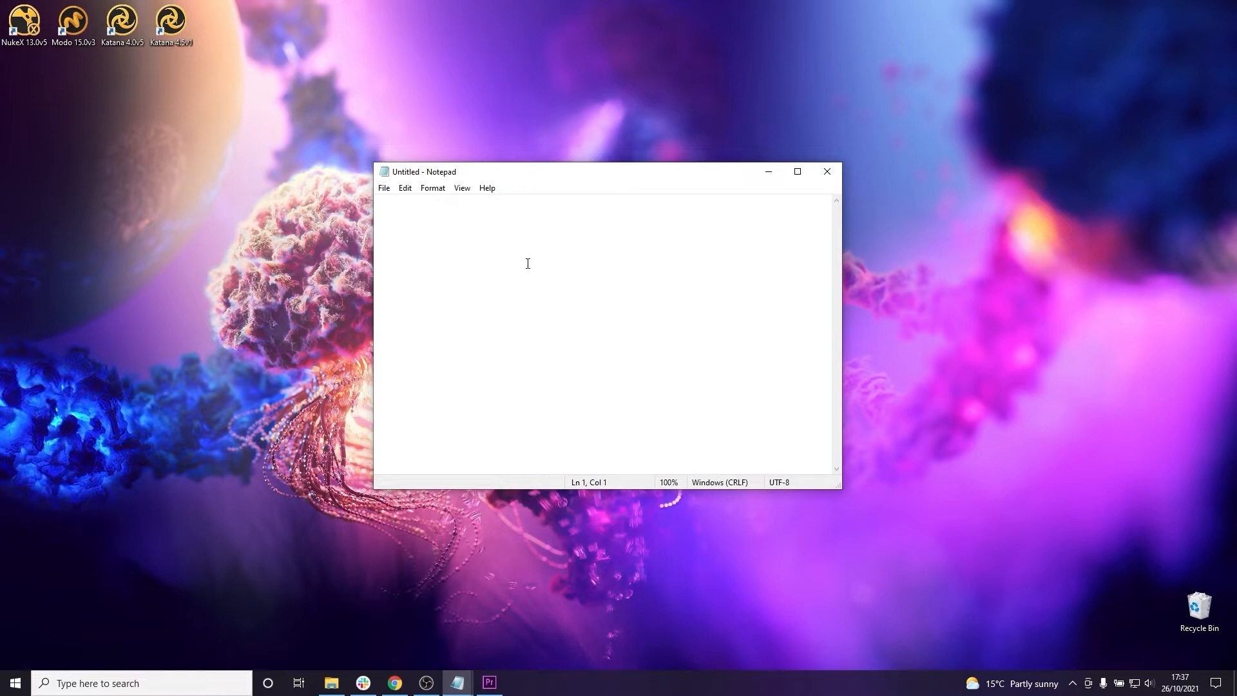
left_click(384, 187)
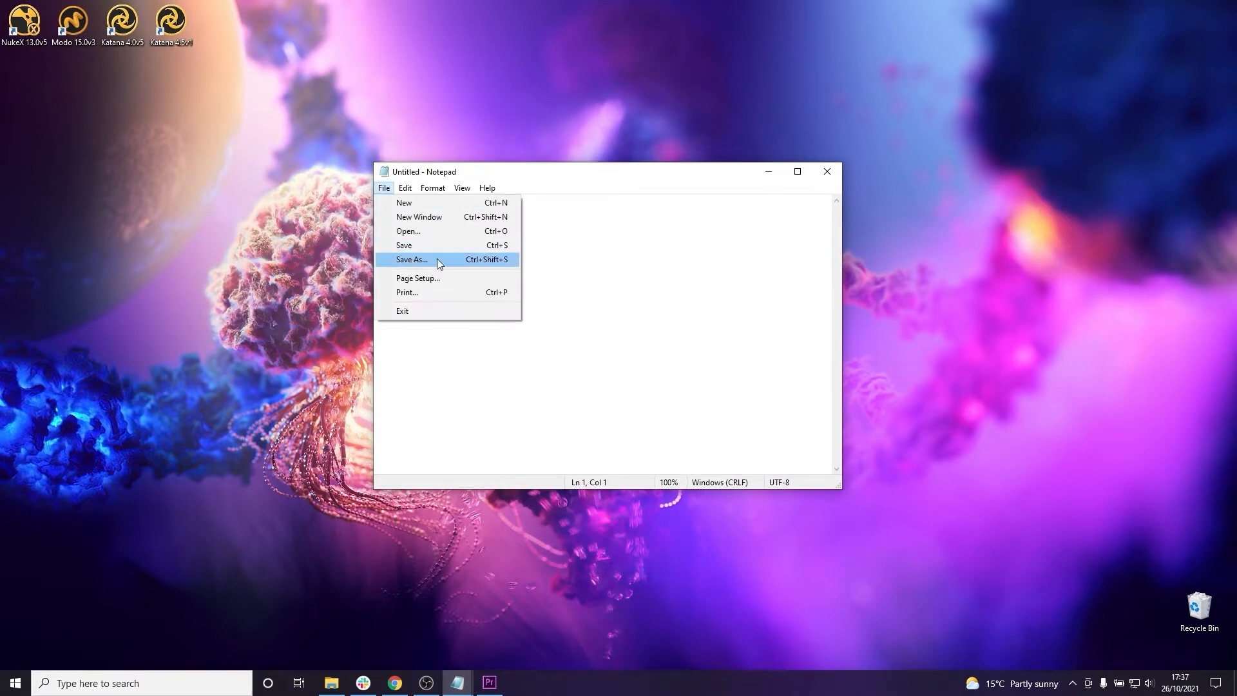
left_click(411, 259)
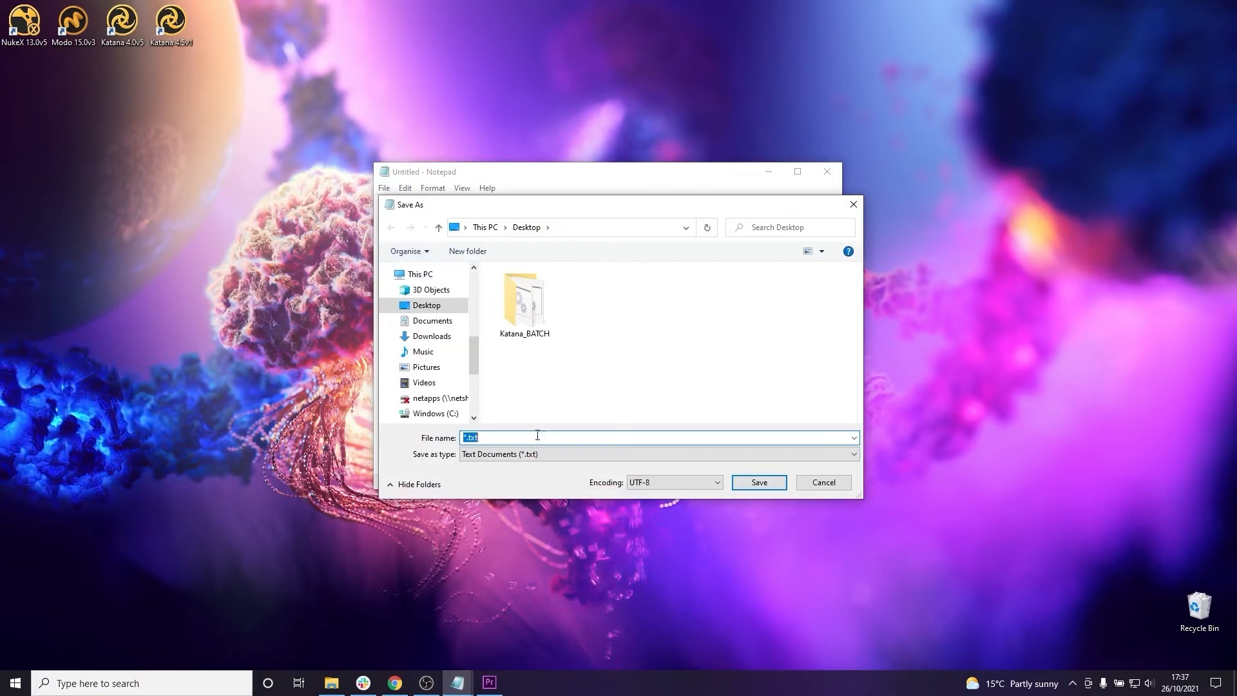
type("katana_4_5_")
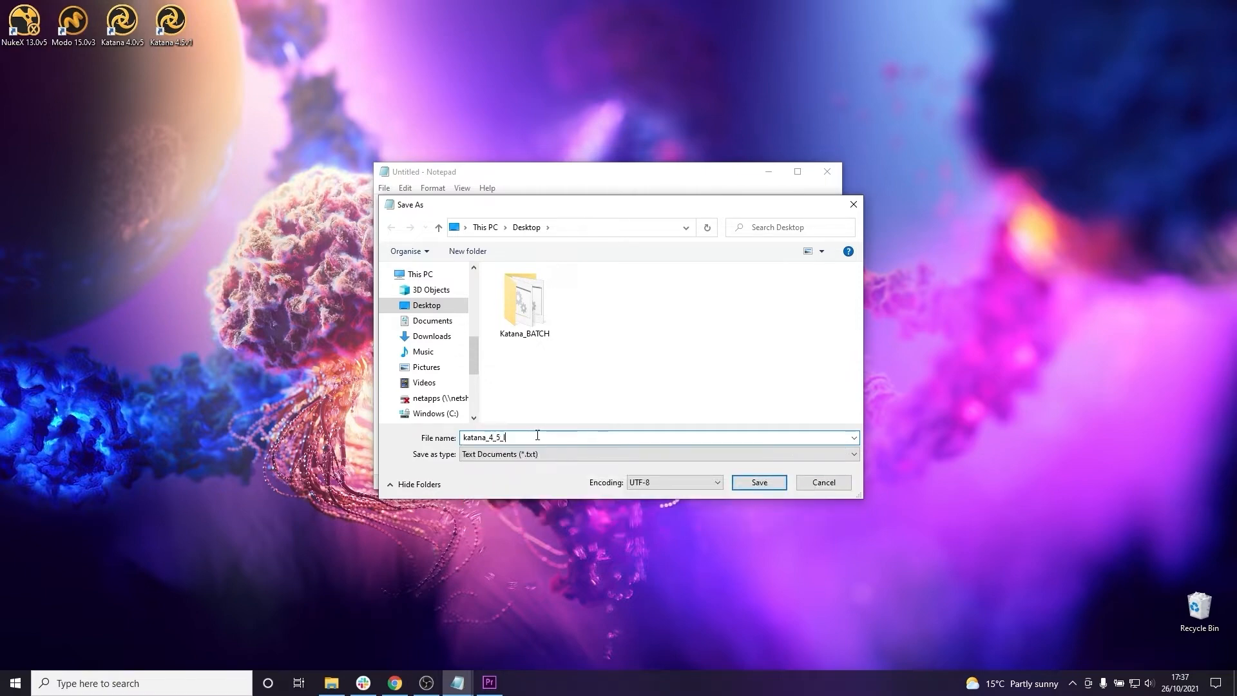
type("launcher.b")
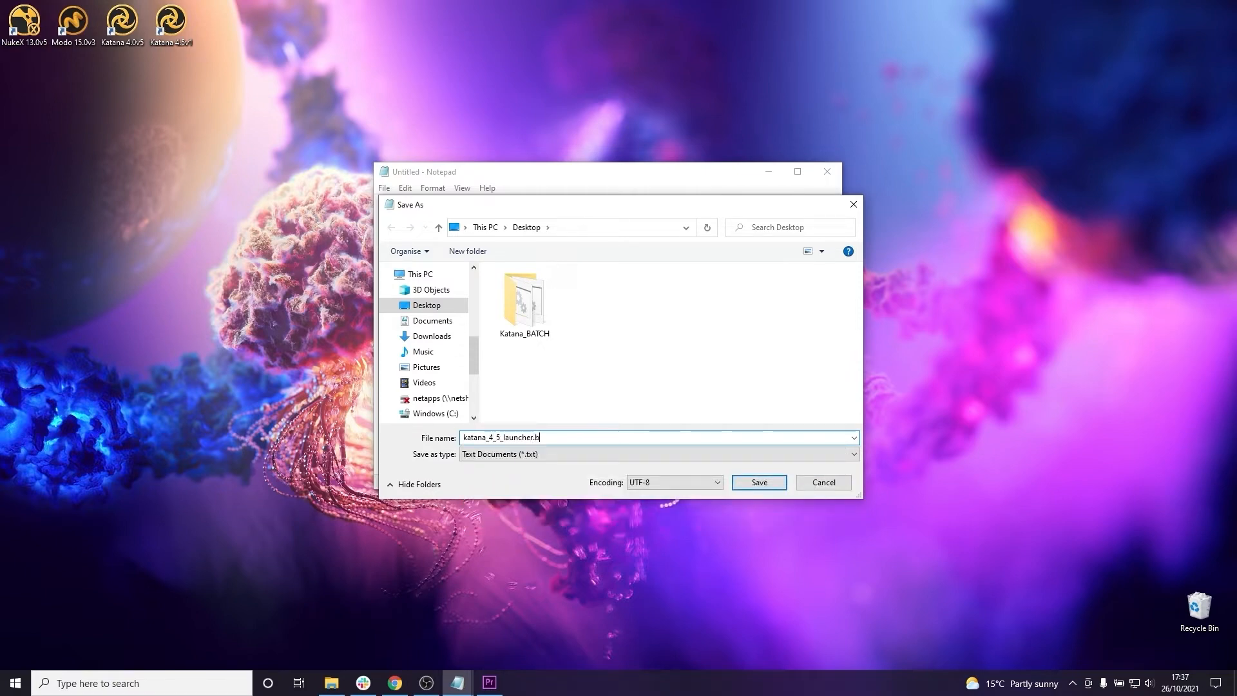
left_click(757, 482)
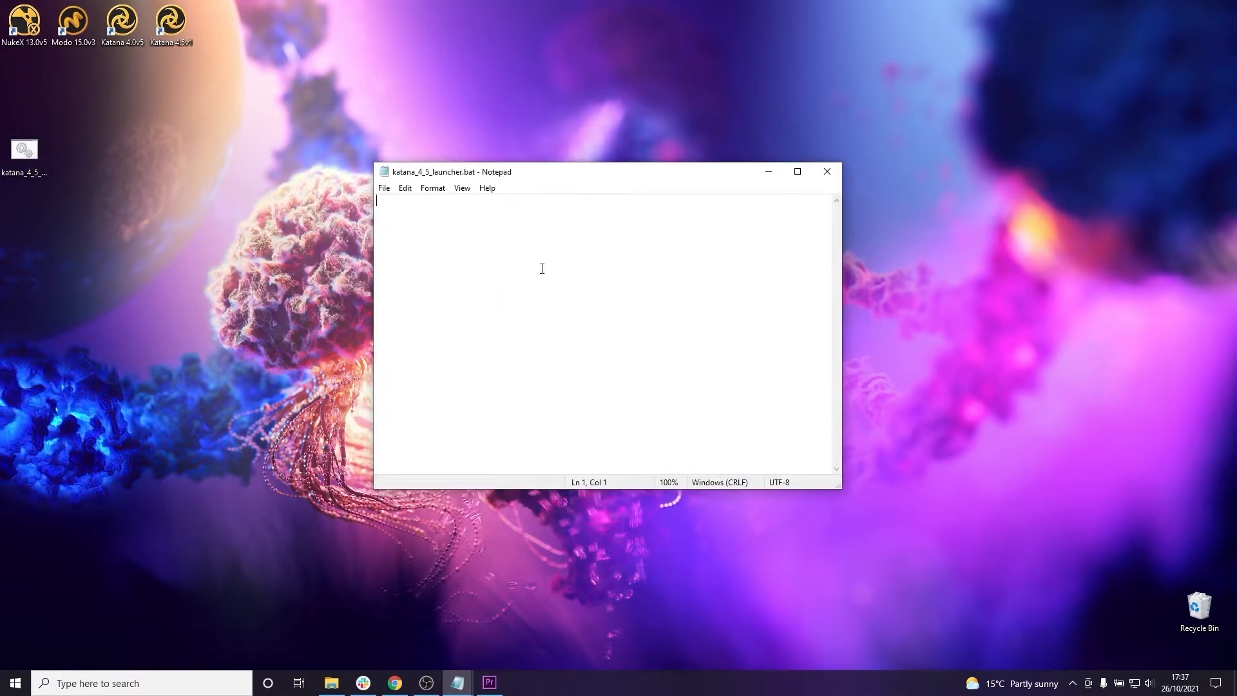
mouse_move(511, 229)
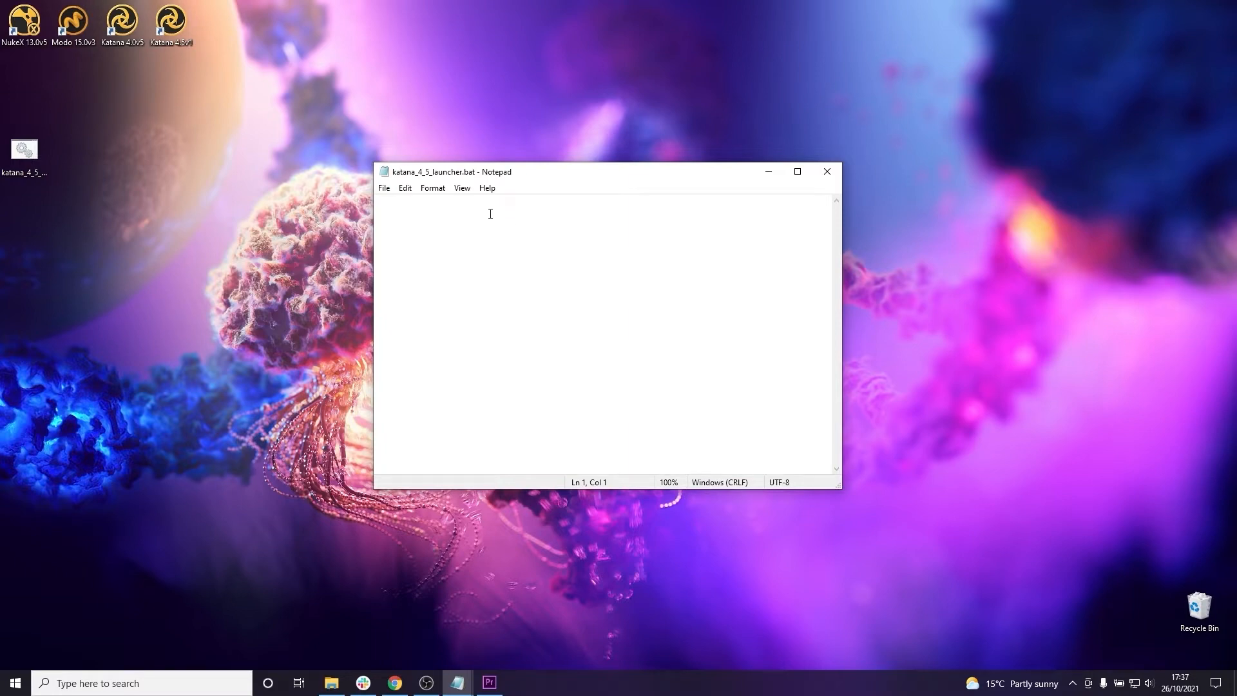
Step: Write the first line: set "KATANA_ROOT=C:\Program Files\Katana4.5v1"
left_click(468, 201)
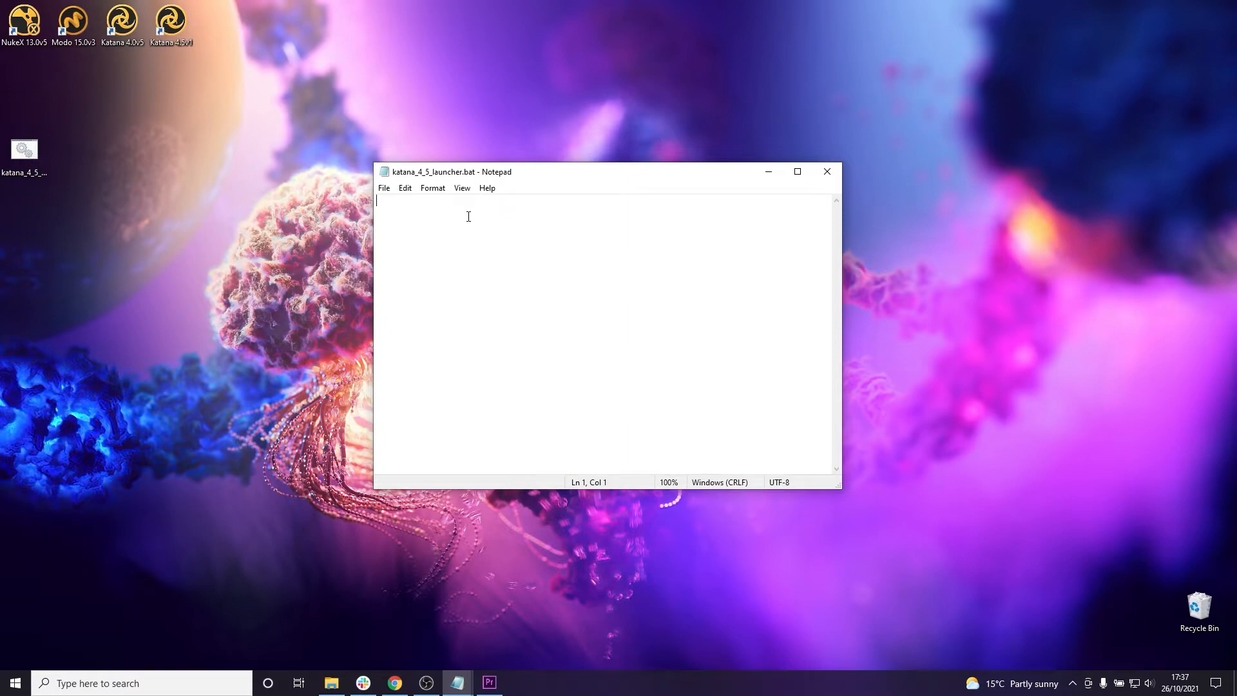
type("set \"KA")
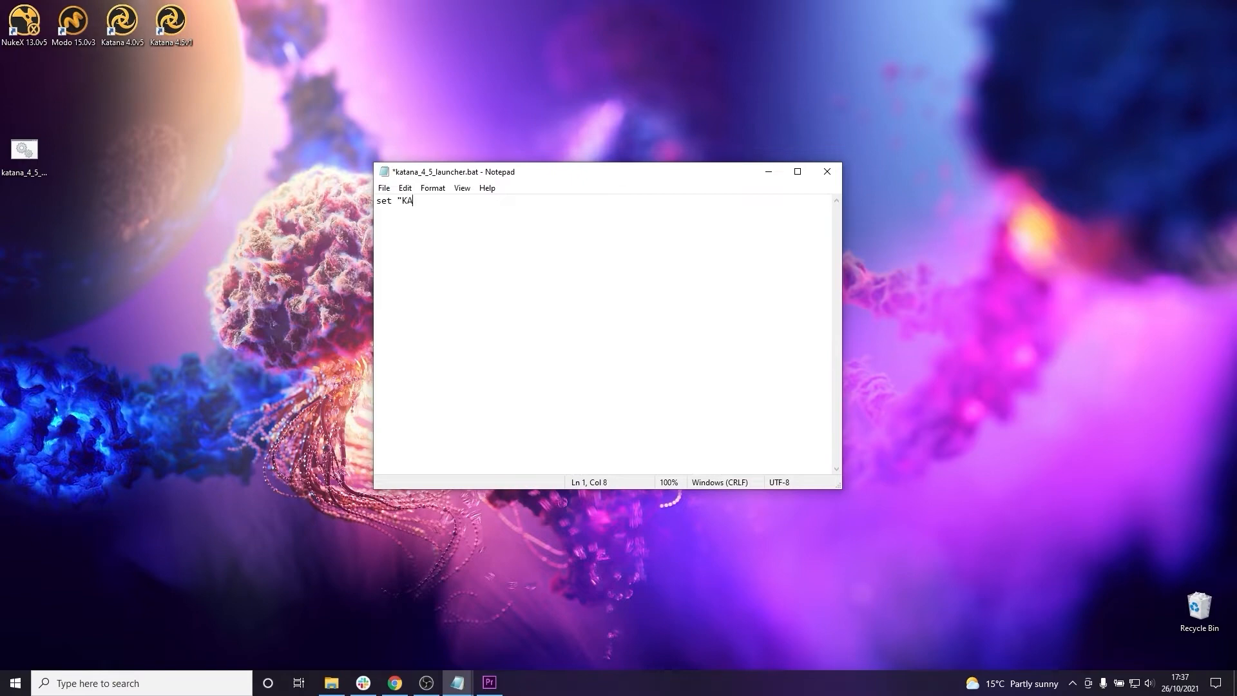
type("TANA_ROOT=")
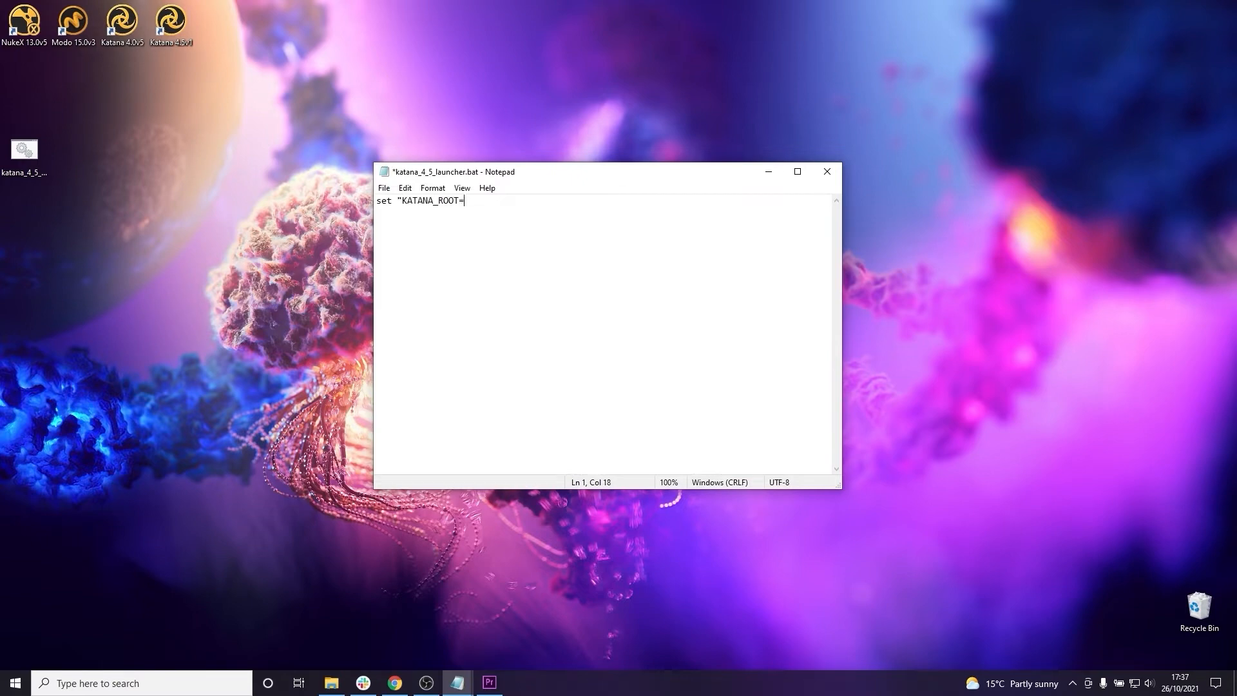
left_click(330, 683)
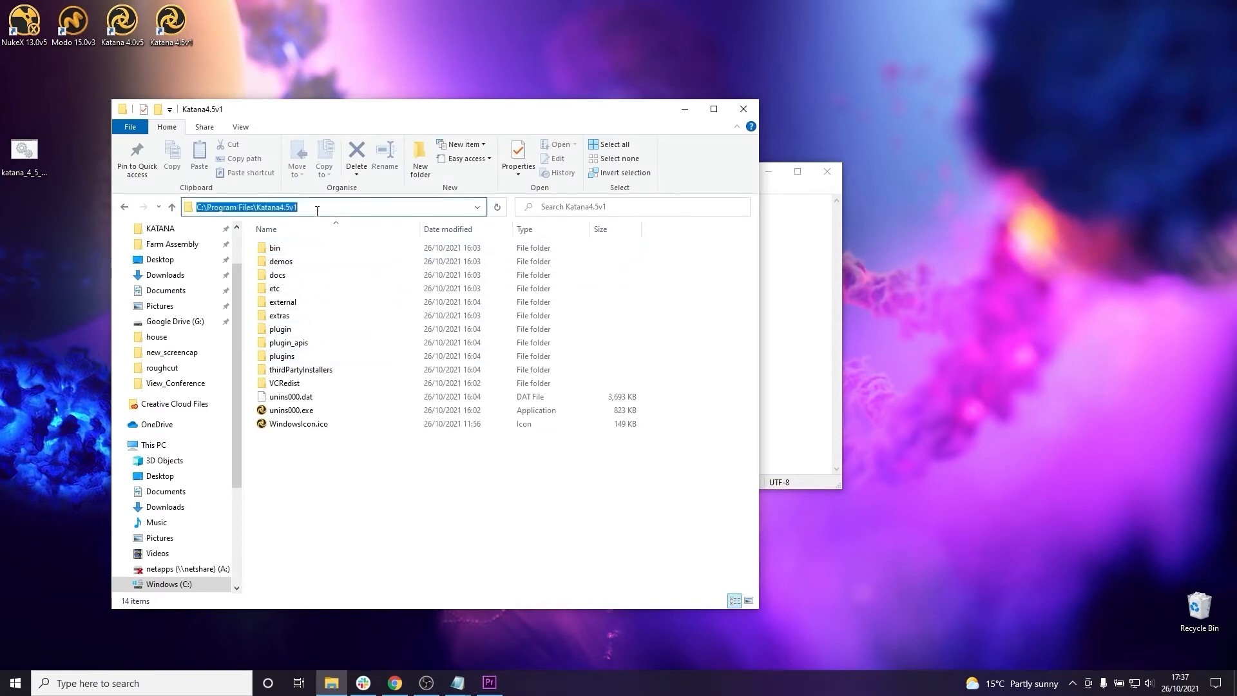
mouse_move(690, 198)
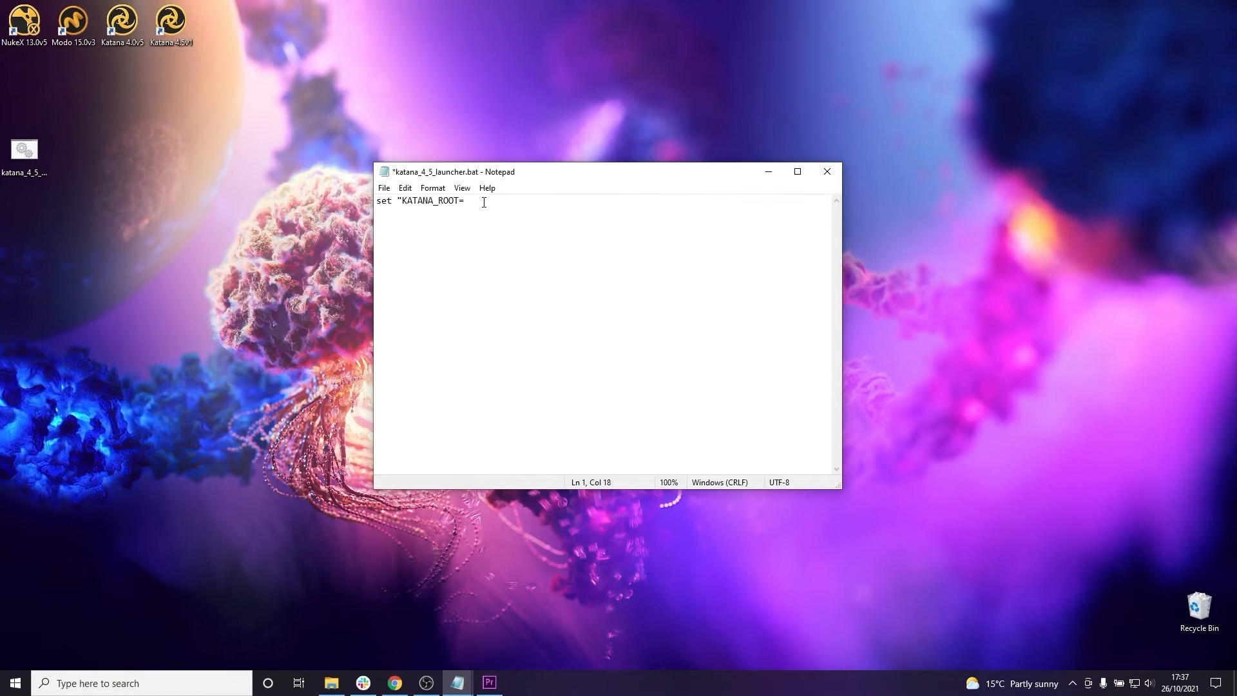
type("C:\\Program Files\\Katana4.5v1")
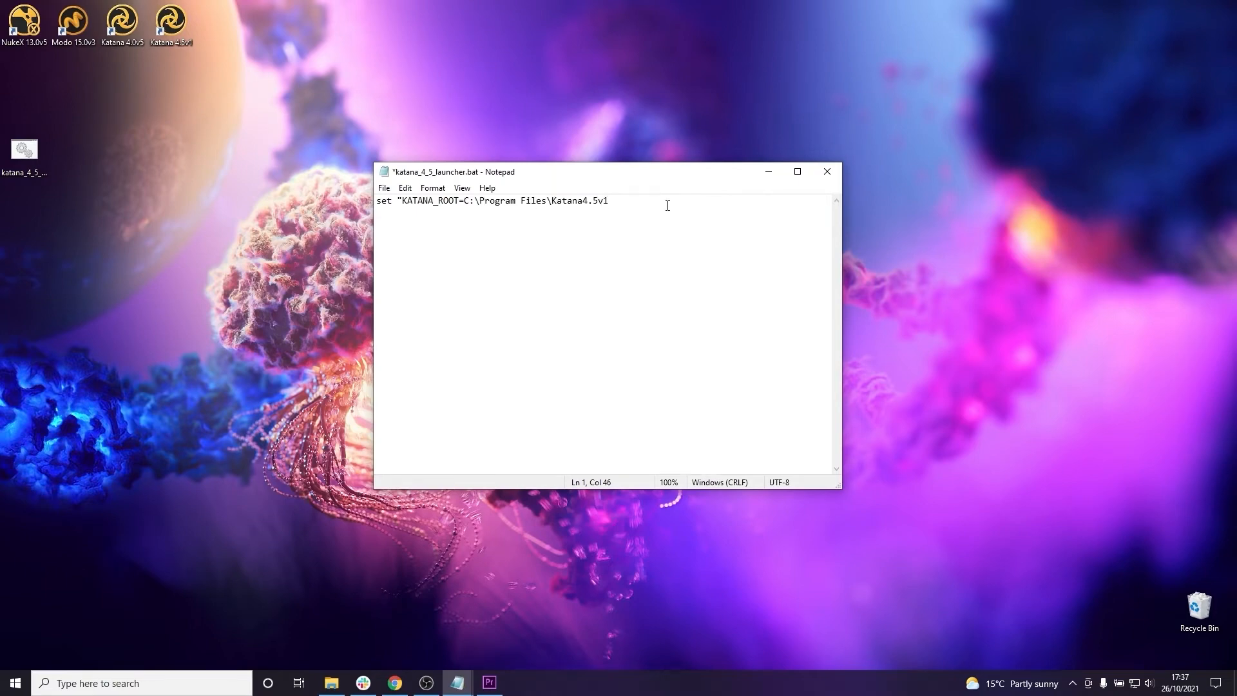
type("\"")
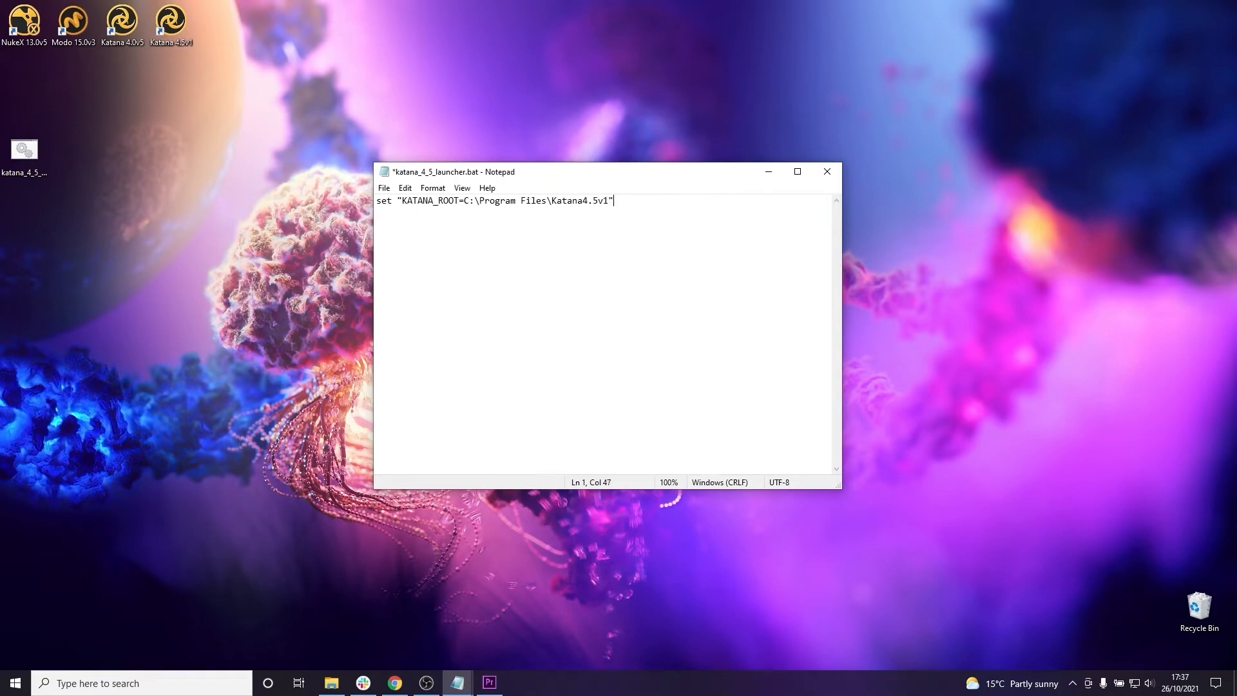
key("Return")
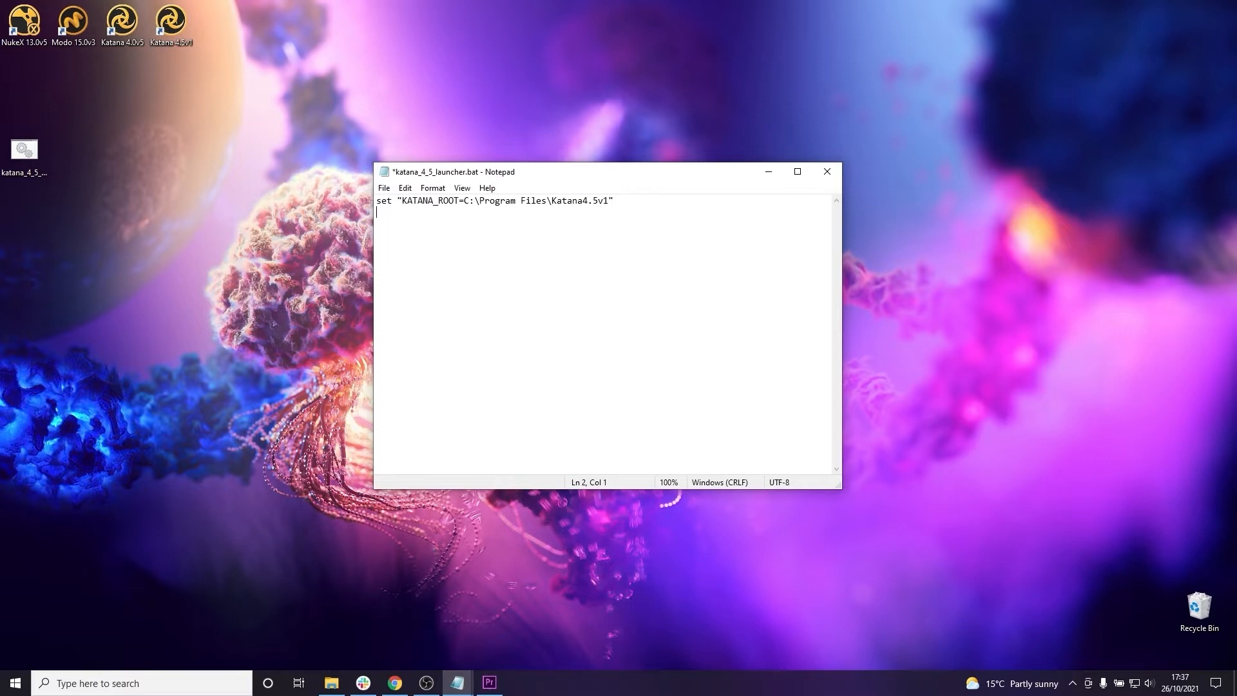
Step: Add a set "PATH=" line appending %KATANA_ROOT%\bin to PATH
type("set \"")
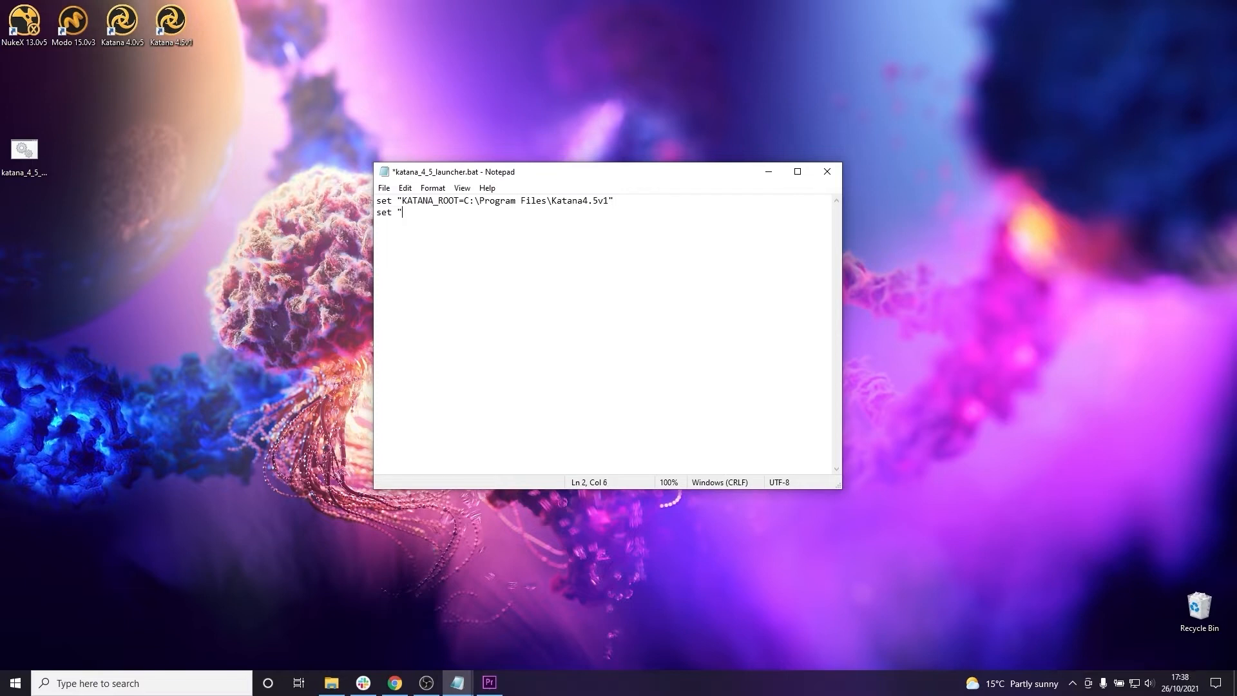
type("PATH=")
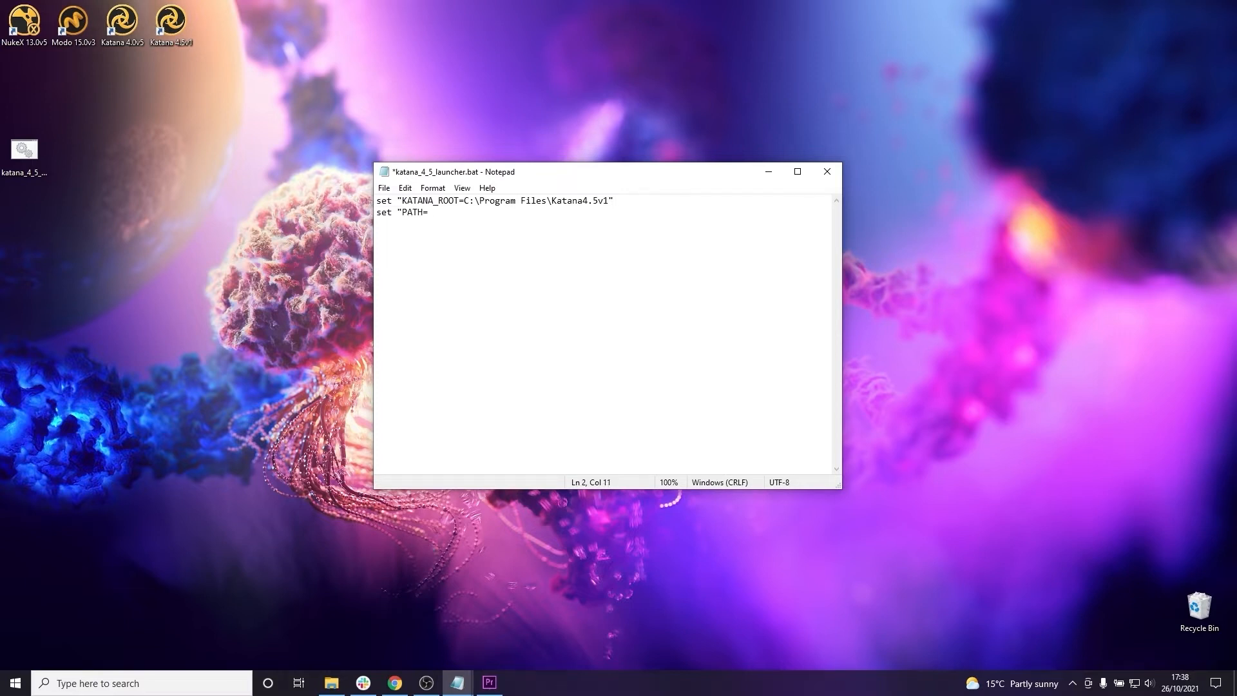
type("%PATH%;%")
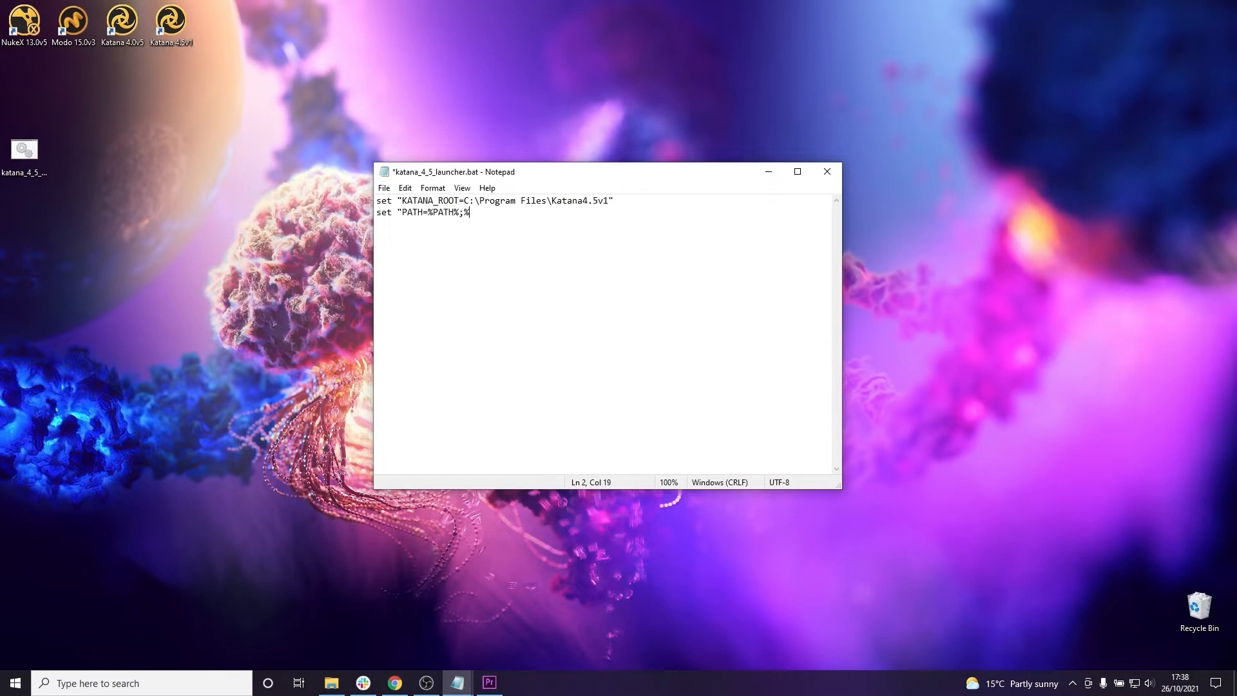
type("KATANA_ROOT")
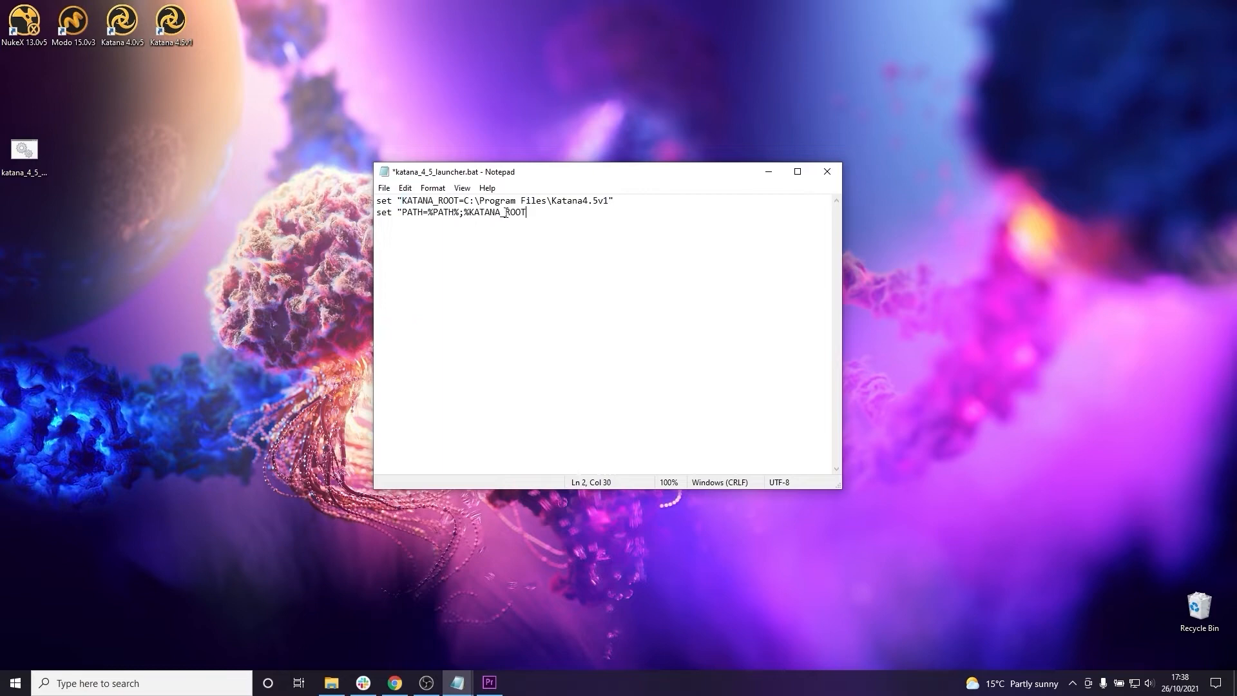
type("%\\bin")
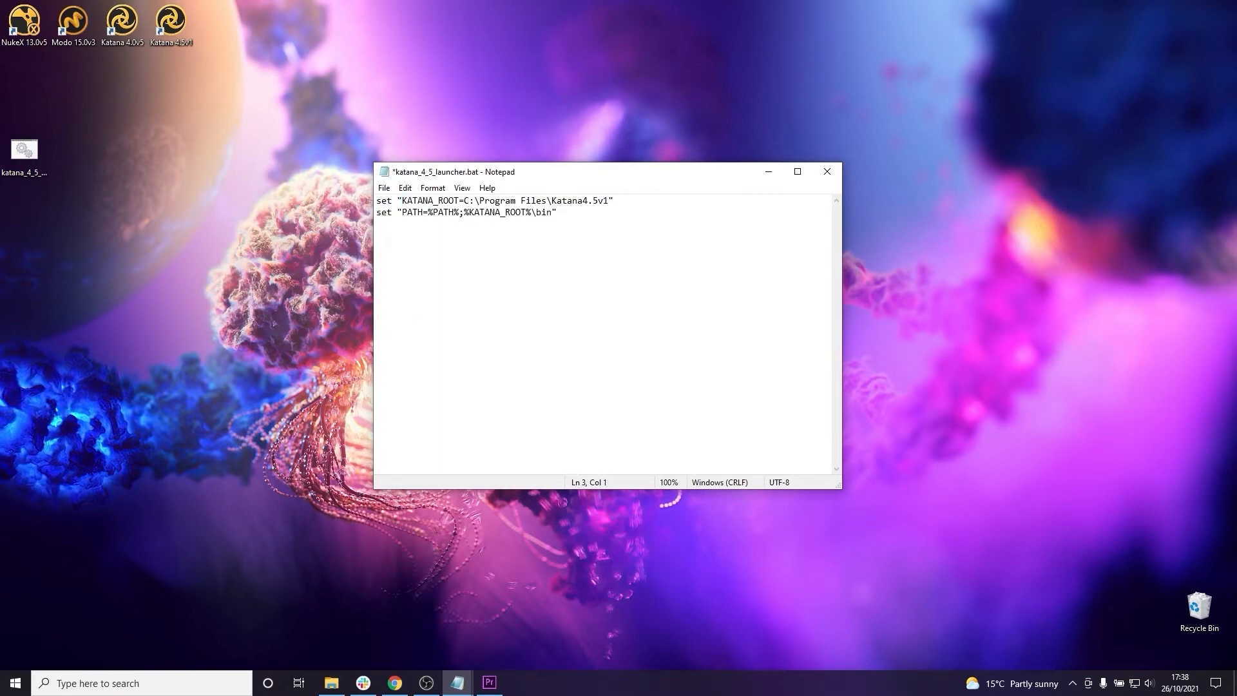
Step: Set KATANA_RESOURCES to %KATANA_RESOURCES% plus C:\Users\Ruth\.katana\Macros\_User
type("set \"K")
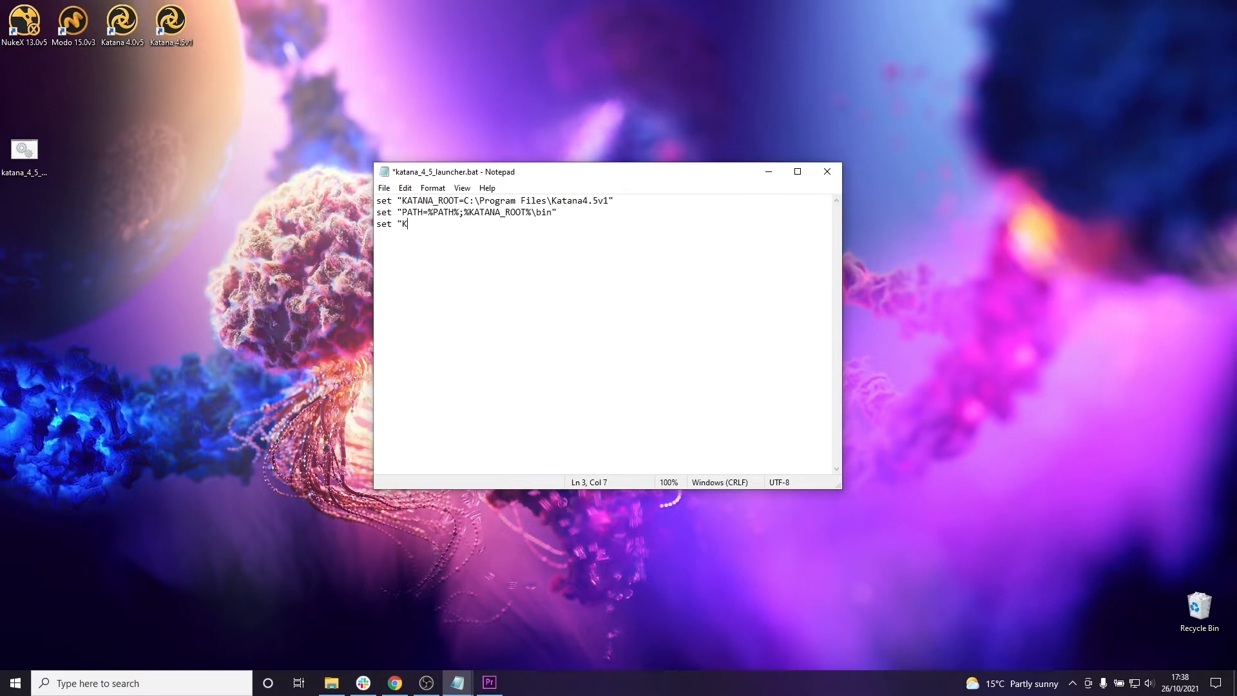
type("ATANA_RESOURCES")
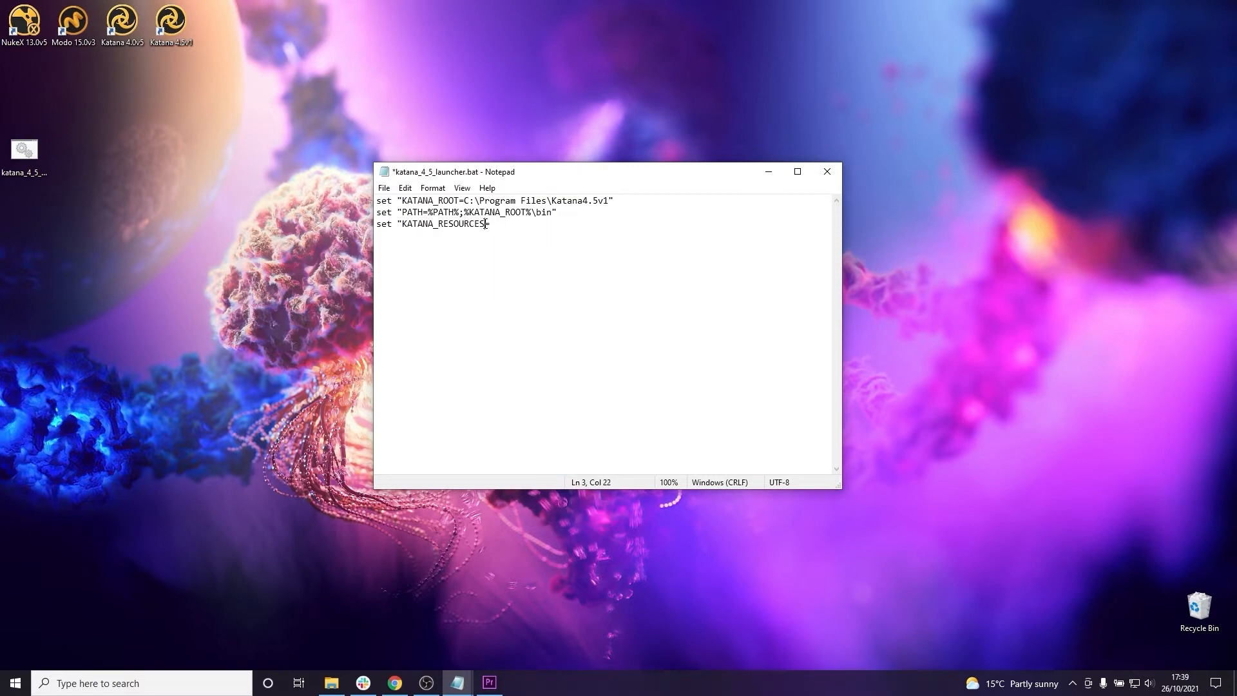
type("=%KATANA_RESOURCES")
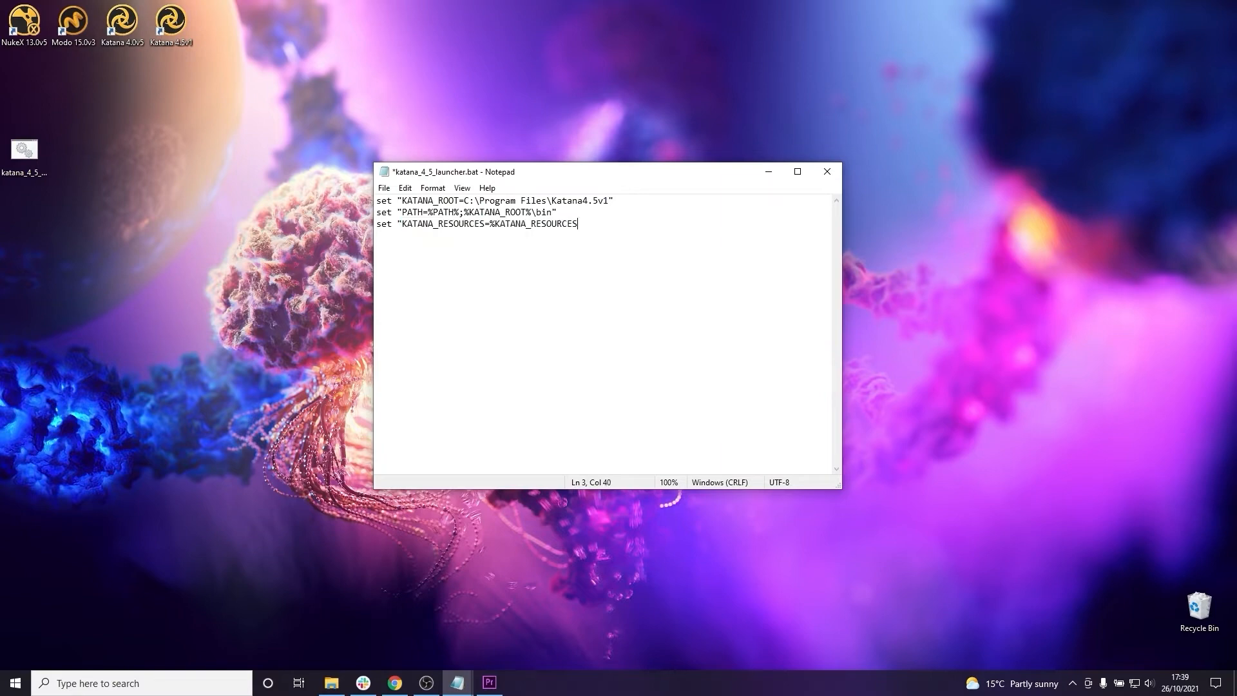
type("%;")
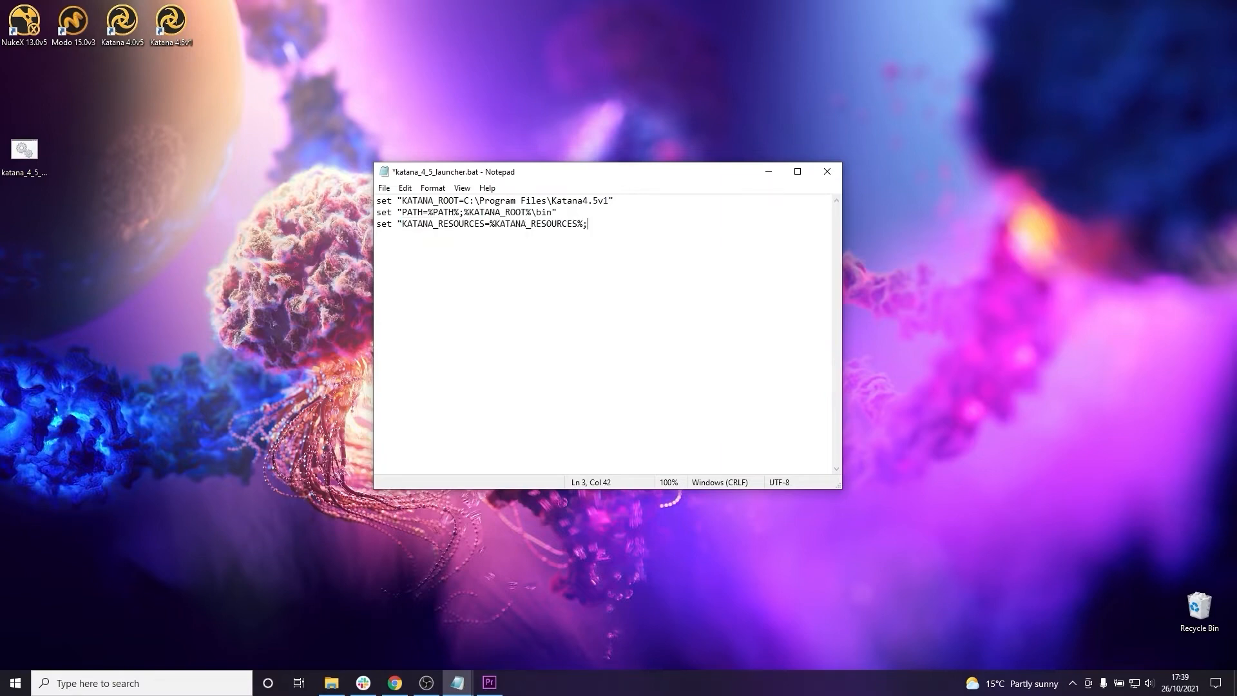
mouse_move(331, 682)
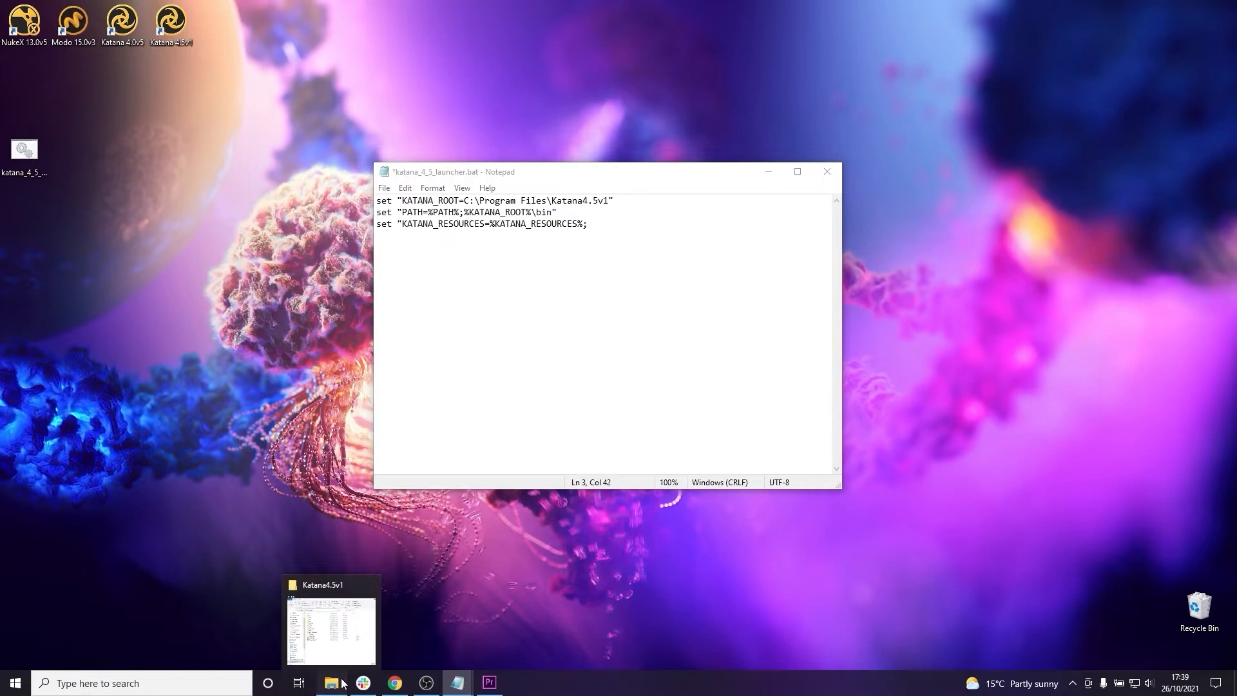
left_click(330, 627)
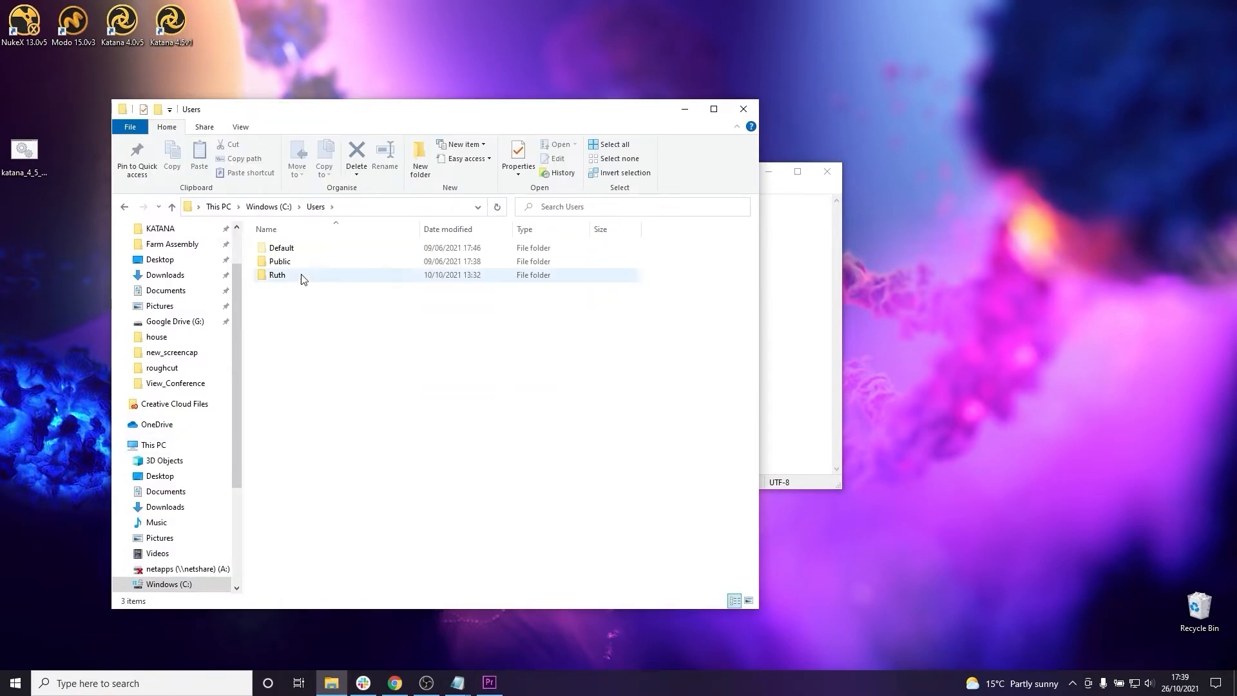
double_click(277, 274)
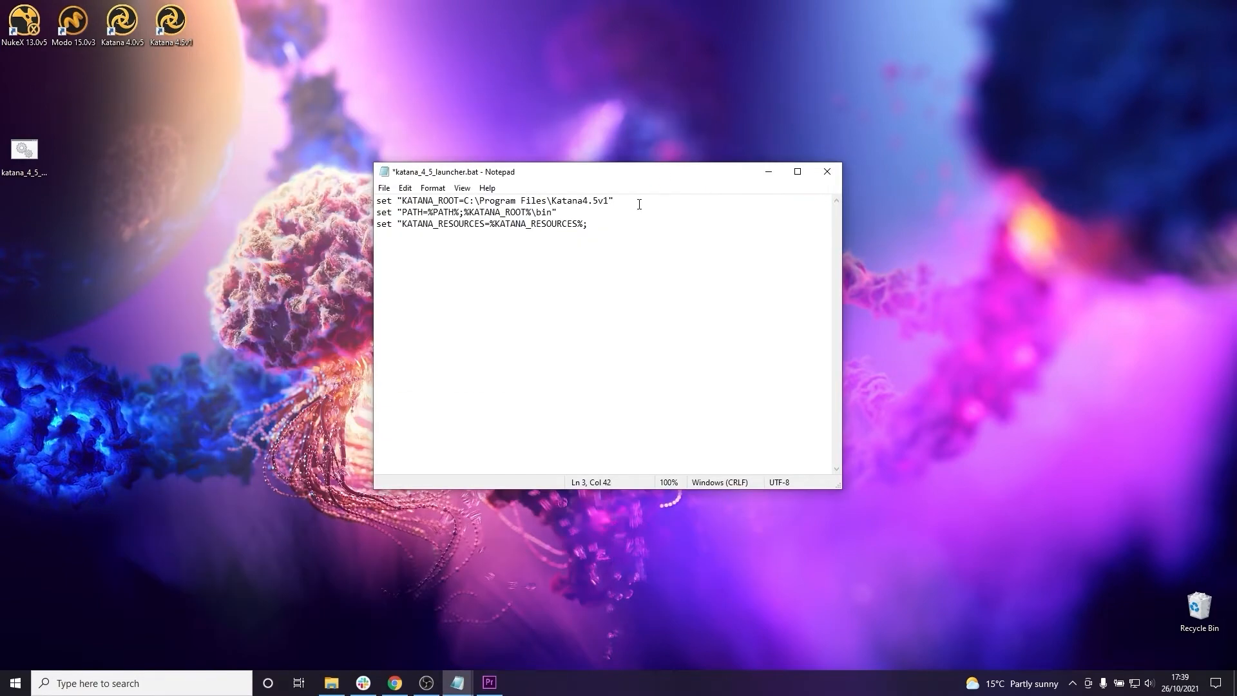
type("C:\\Users\\Ruth\\.katana\\Macros\\_User")
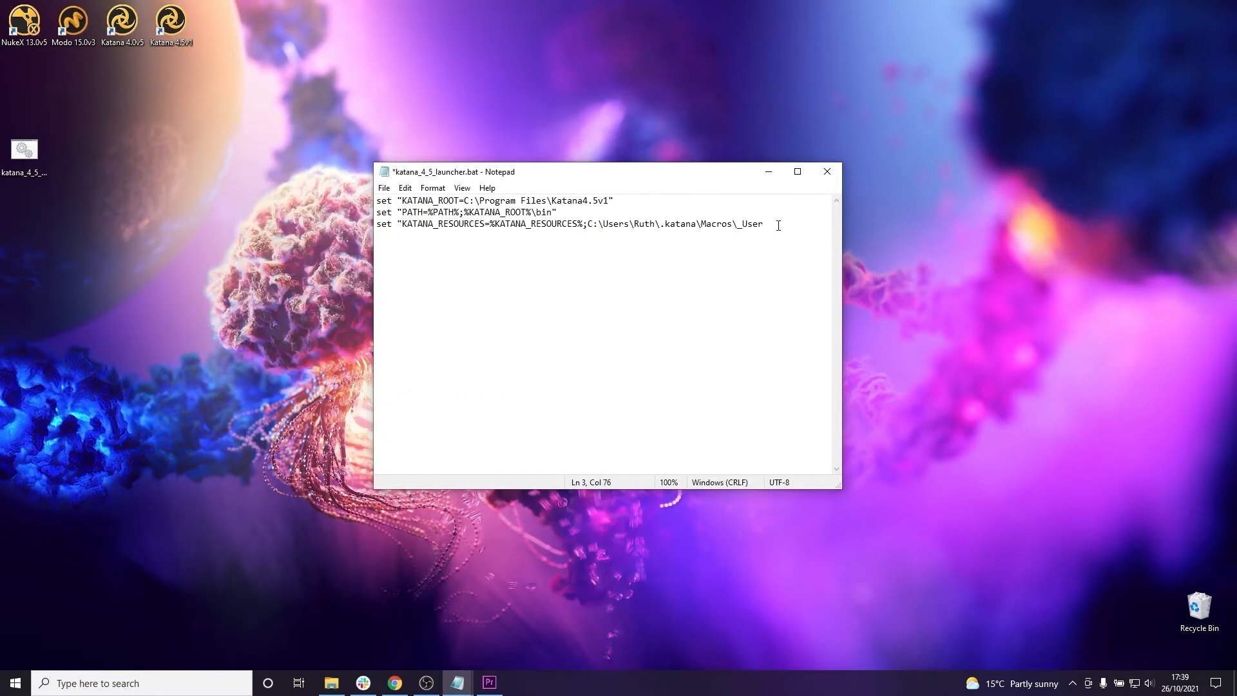
left_click(461, 187)
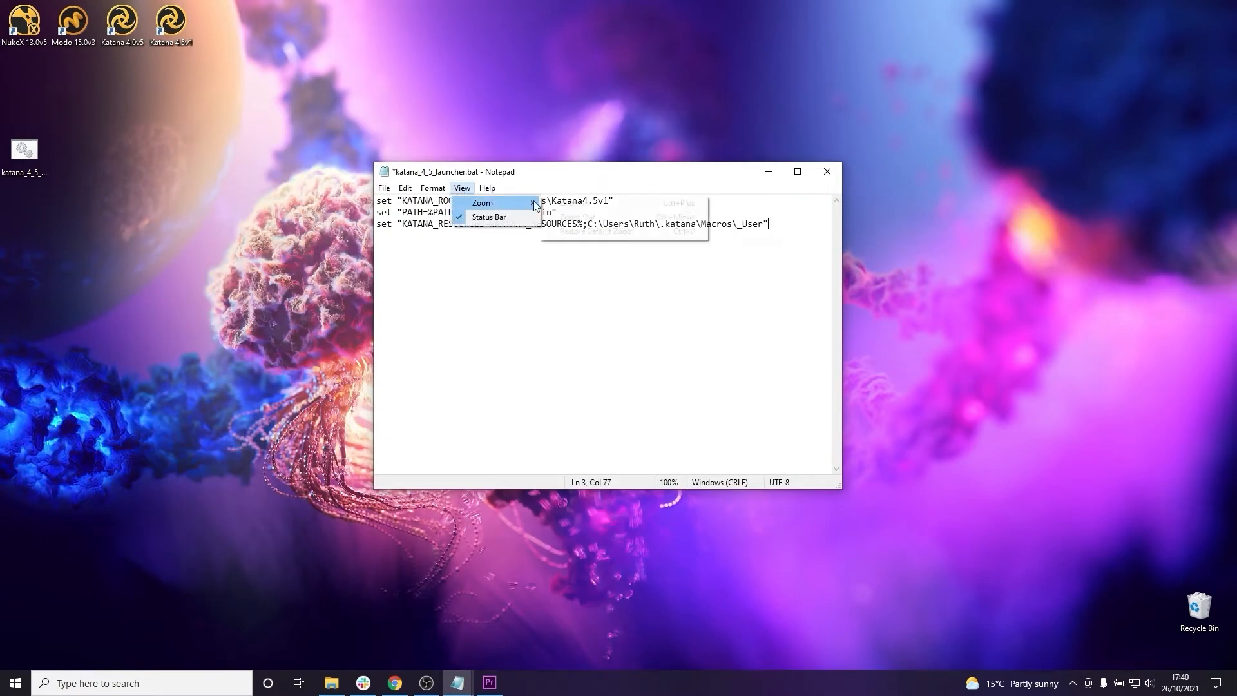
Step: Zoom in, add the "%KATANA_ROOT%\bin\katanaBin.exe" line, and run the launcher .bat
left_click(482, 202)
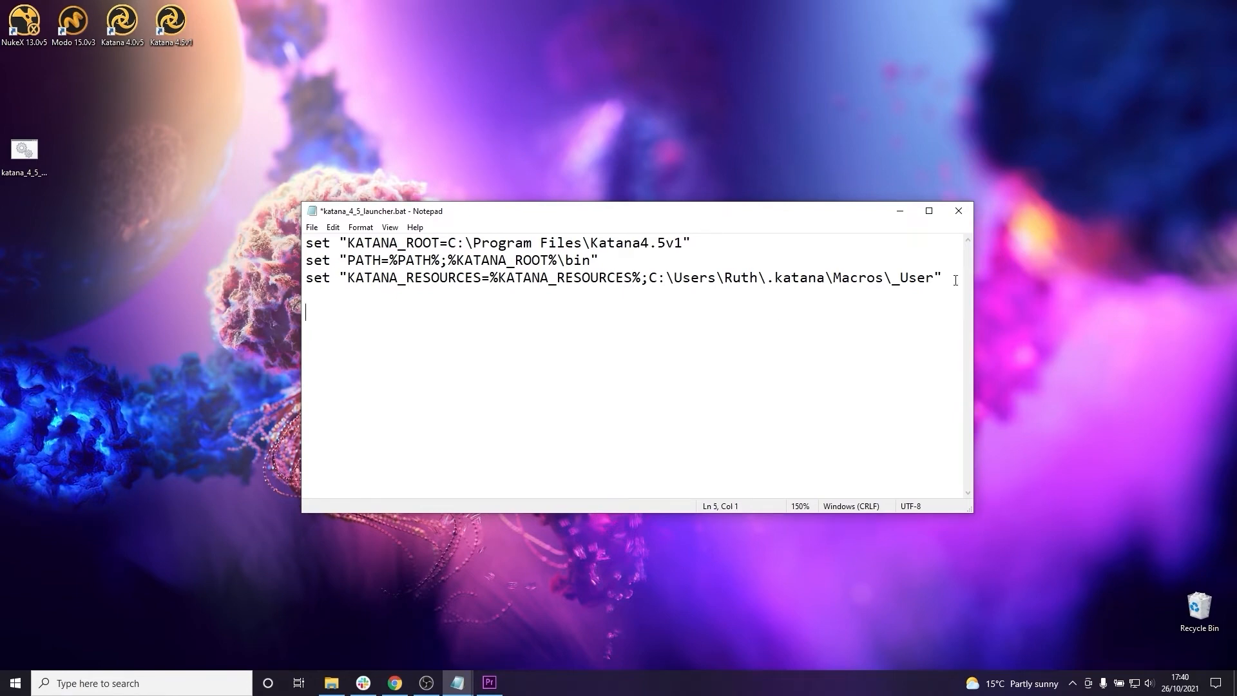
type("\"%KATANA_ROOT%\\")
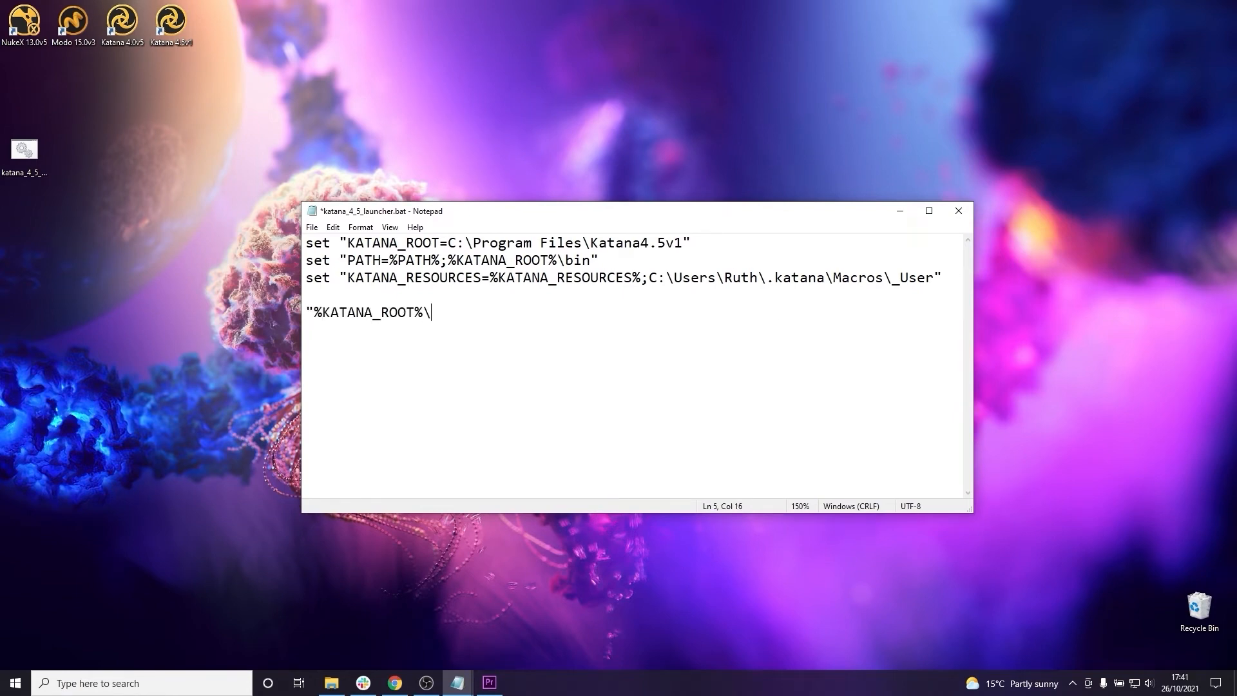
type("bin\\katanaBin")
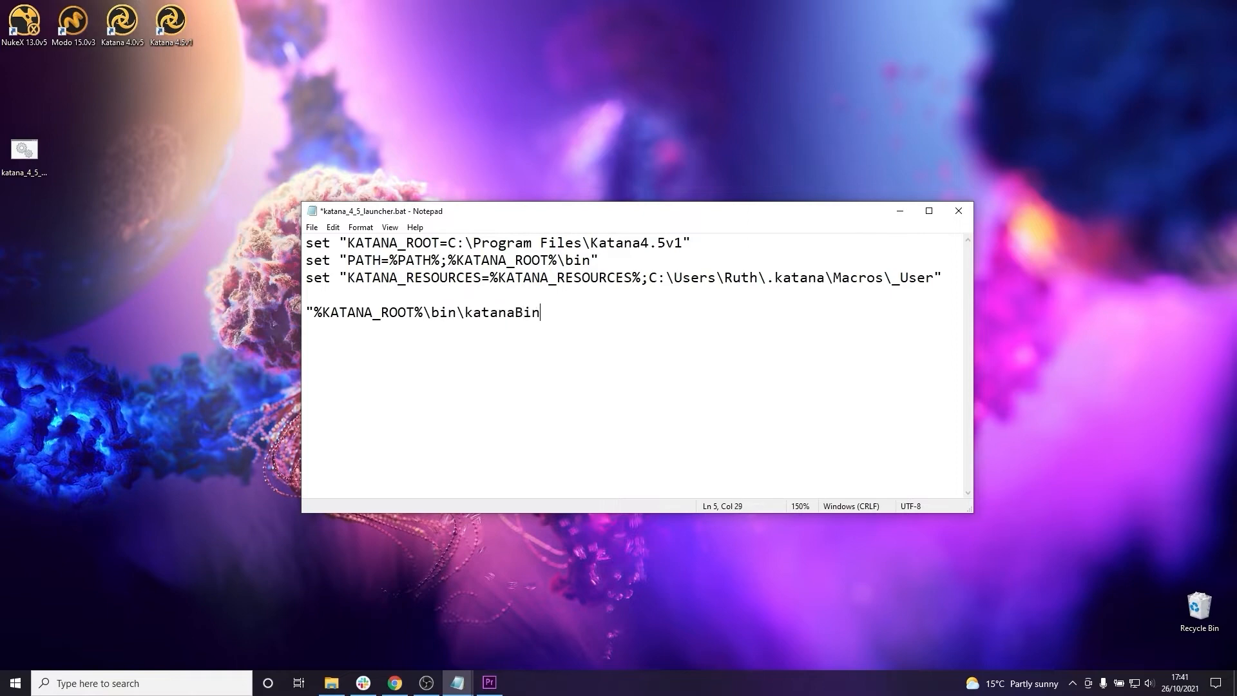
type(".exe\"")
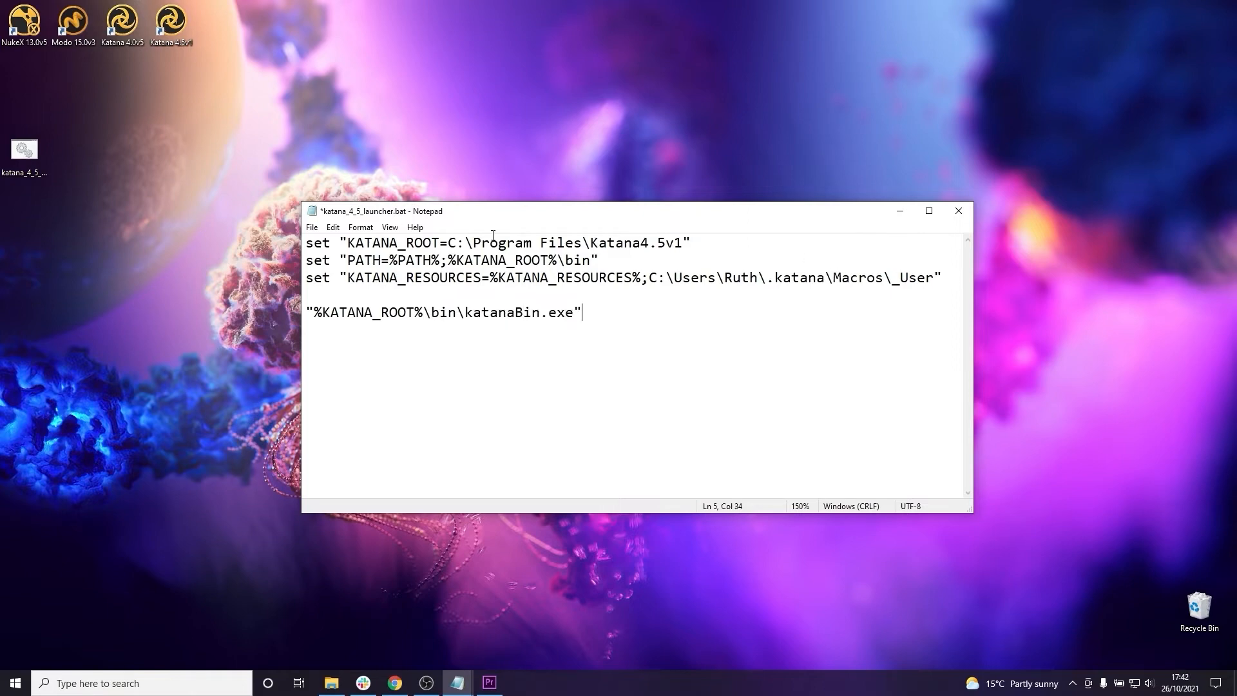
mouse_move(531, 345)
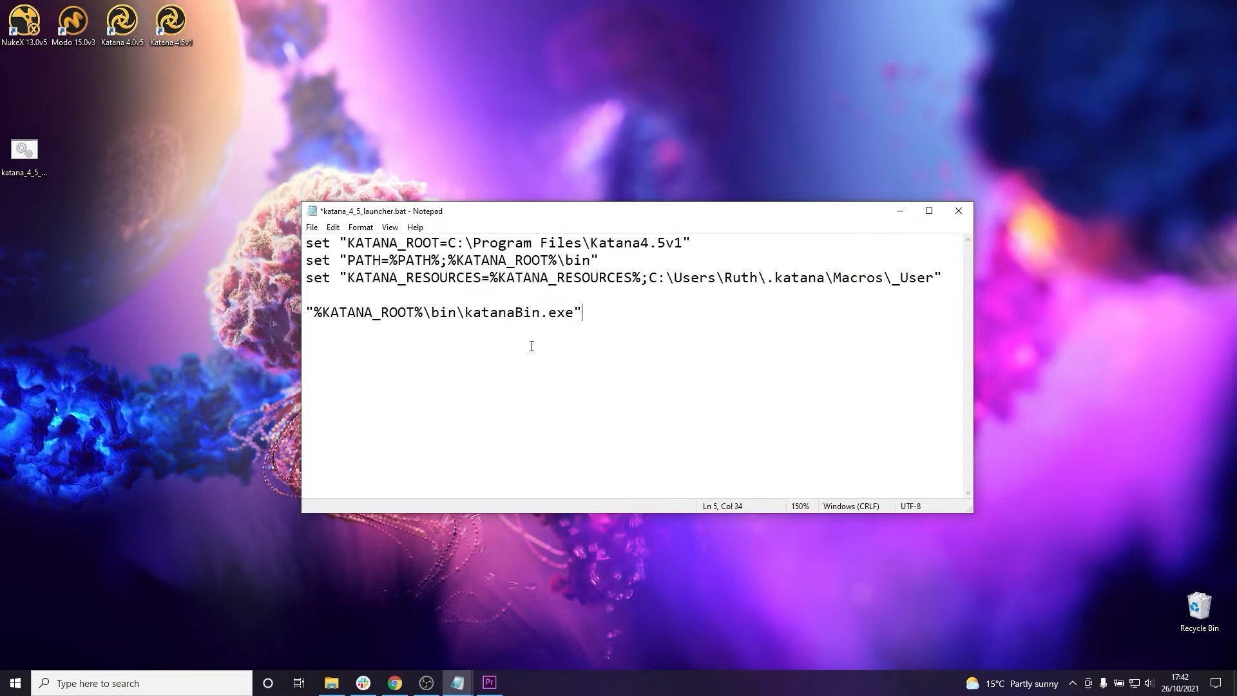
double_click(23, 154)
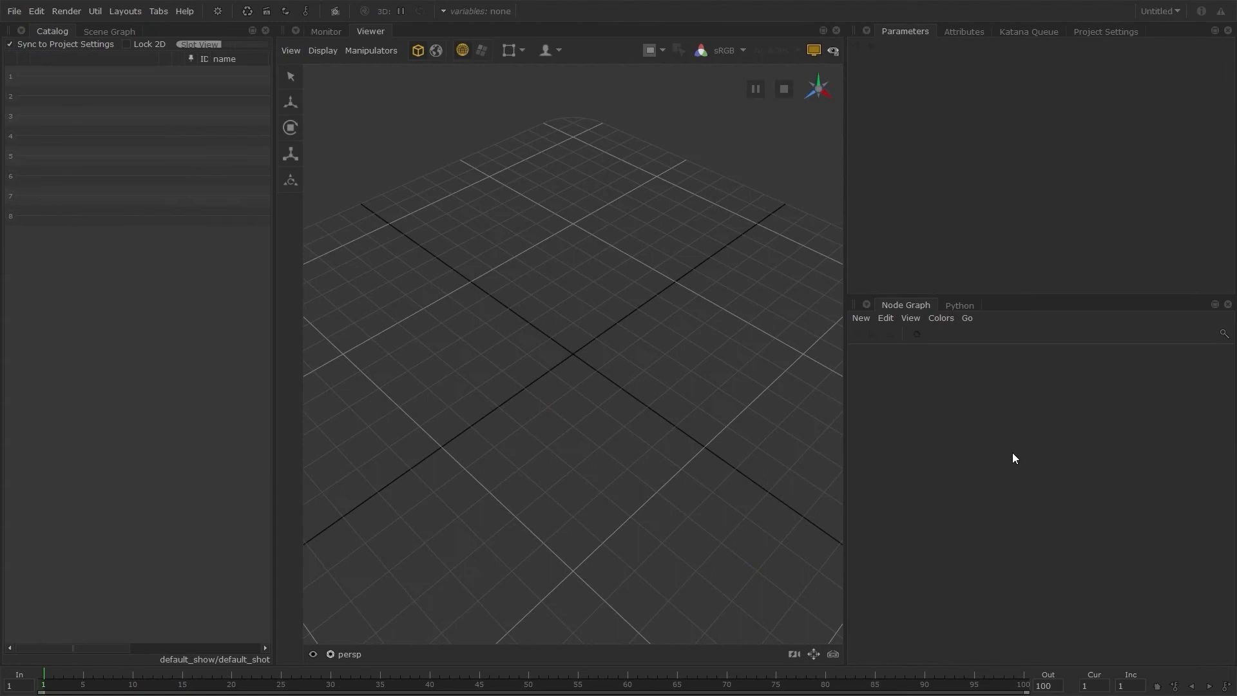
mouse_move(960, 450)
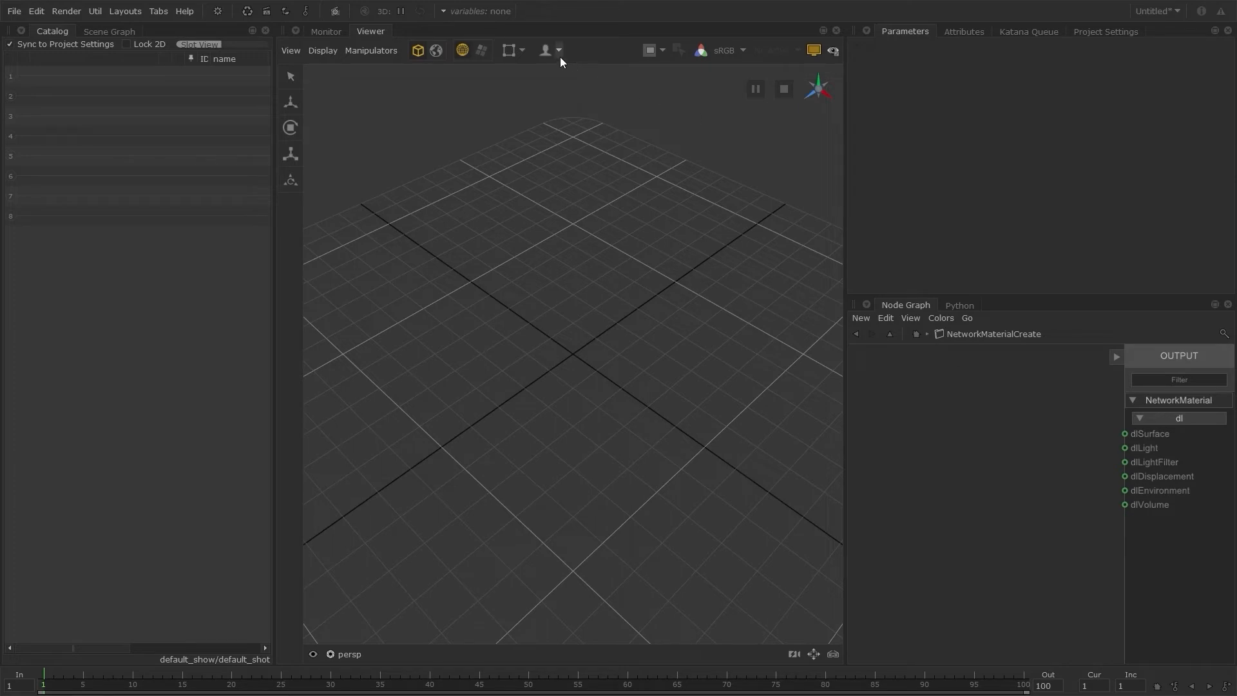
Step: Check NetworkMaterialCreate's dl shader list in Katana, then return to Notepad
left_click(558, 50)
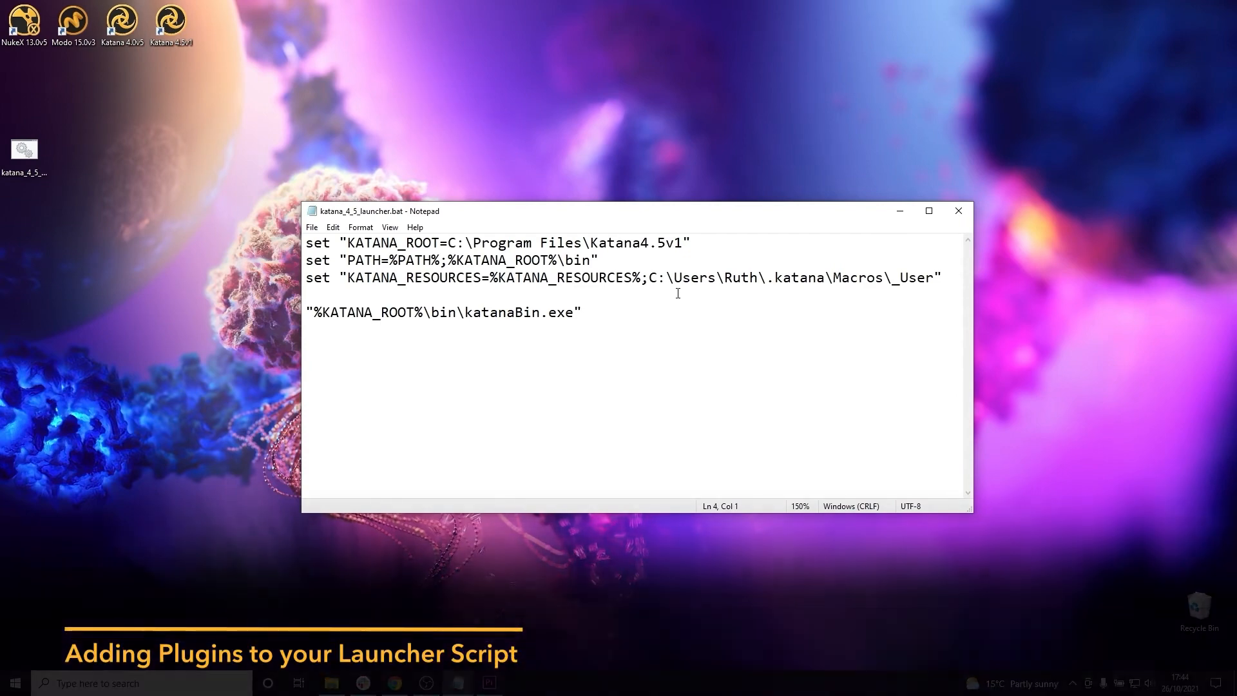
Step: Add the line set "DELIGHT=C:\Program Files\3Delight"
type("set \"D")
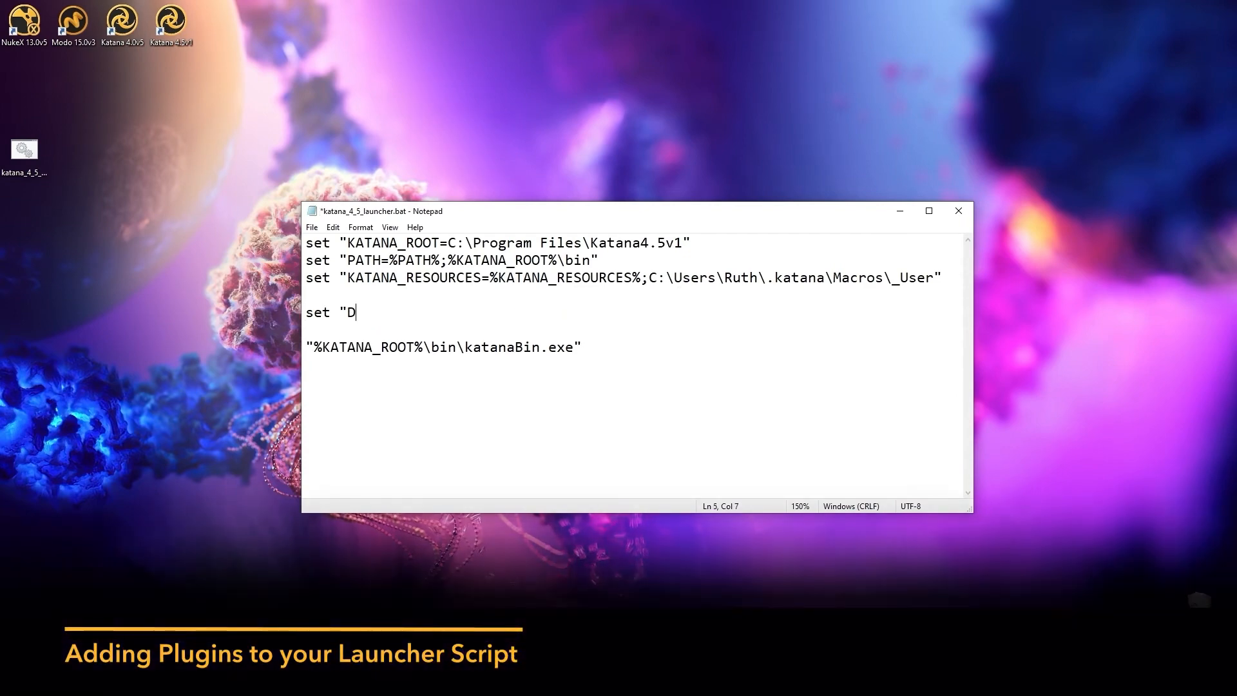
type("ELIGHT=")
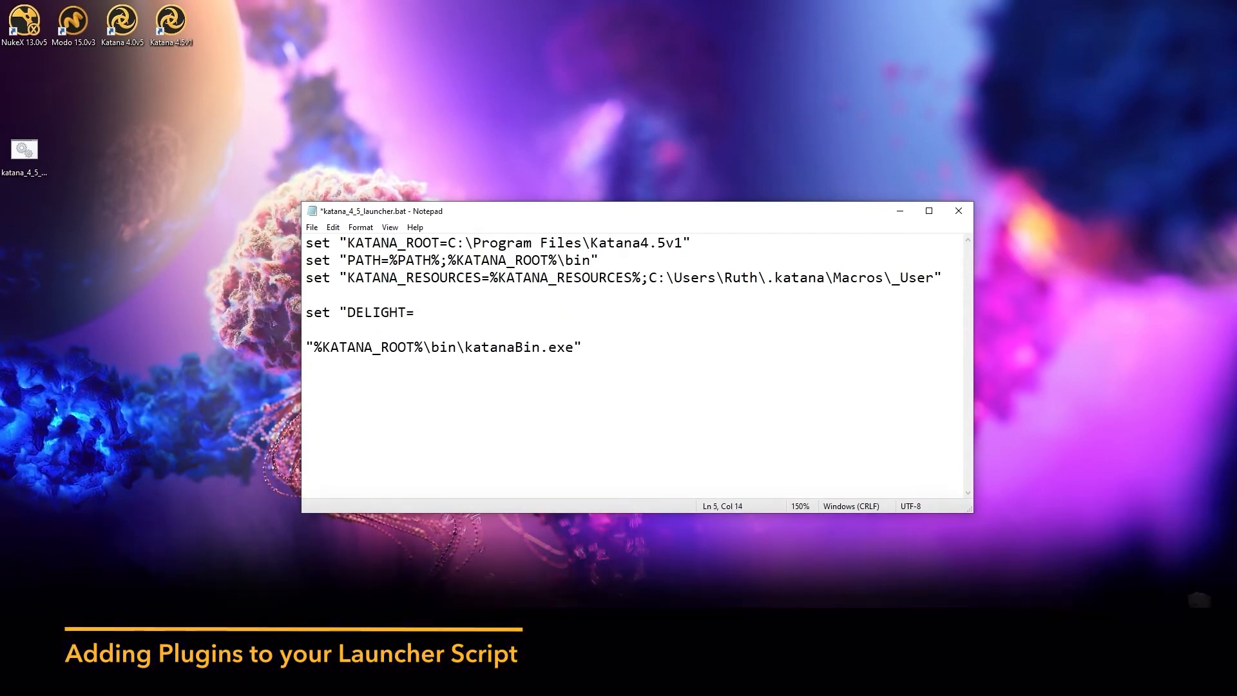
left_click(330, 682)
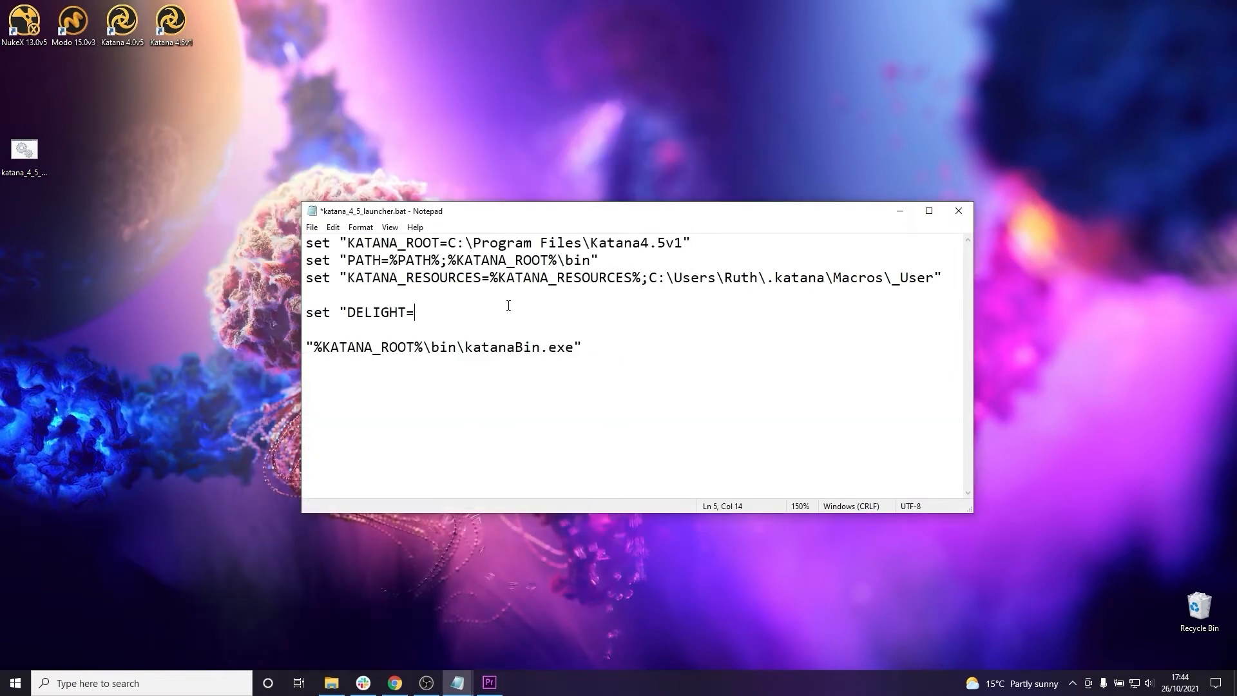
type("C:\\Program Files\\3Delight\"")
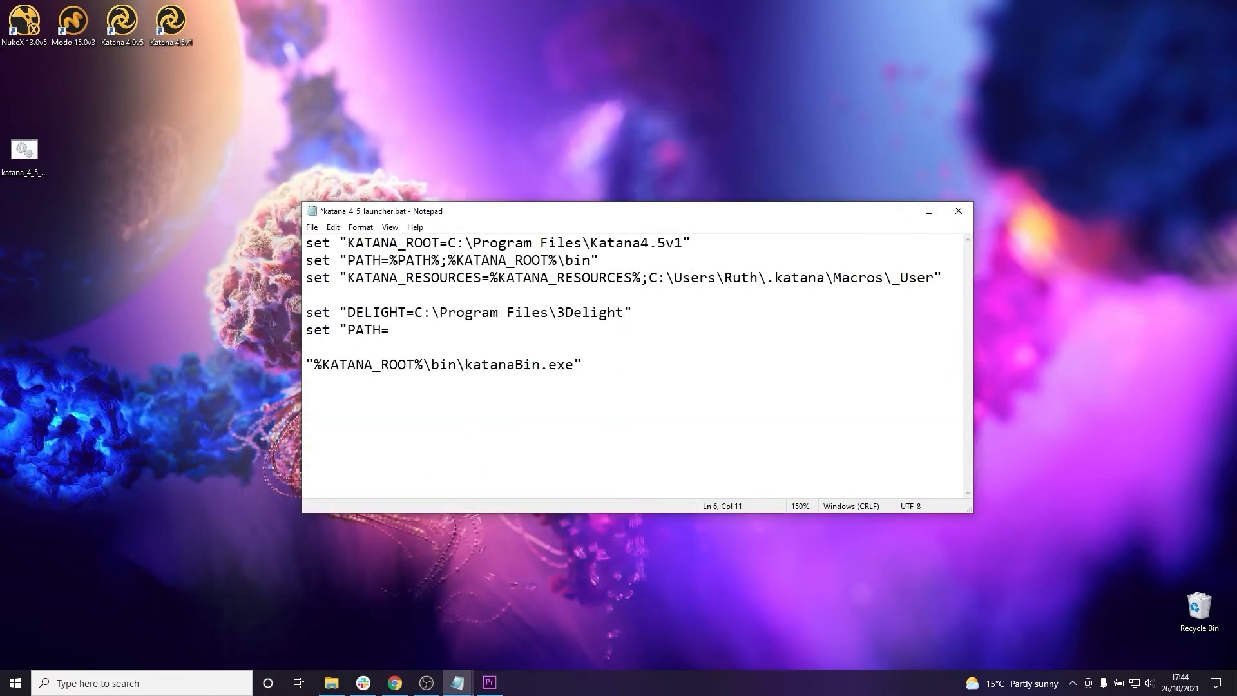
Step: Add a PATH line appending %DELIGHT%\bin
double_click(415, 259)
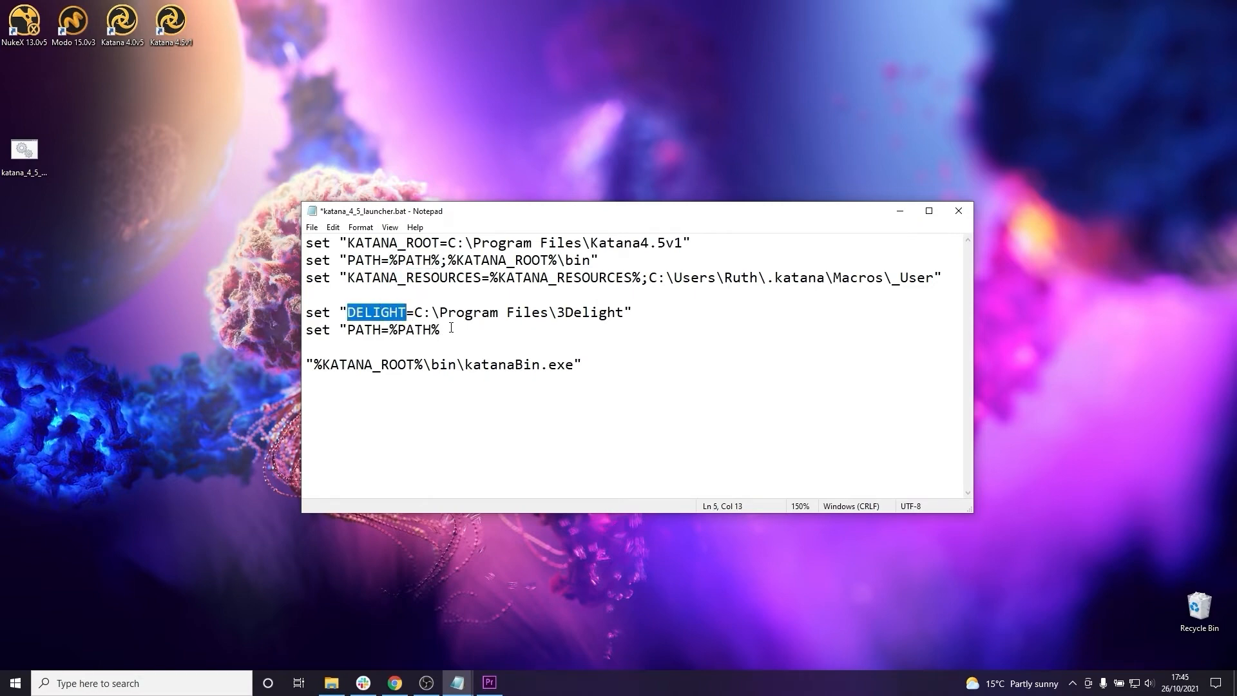
type(";%DELIGHT%")
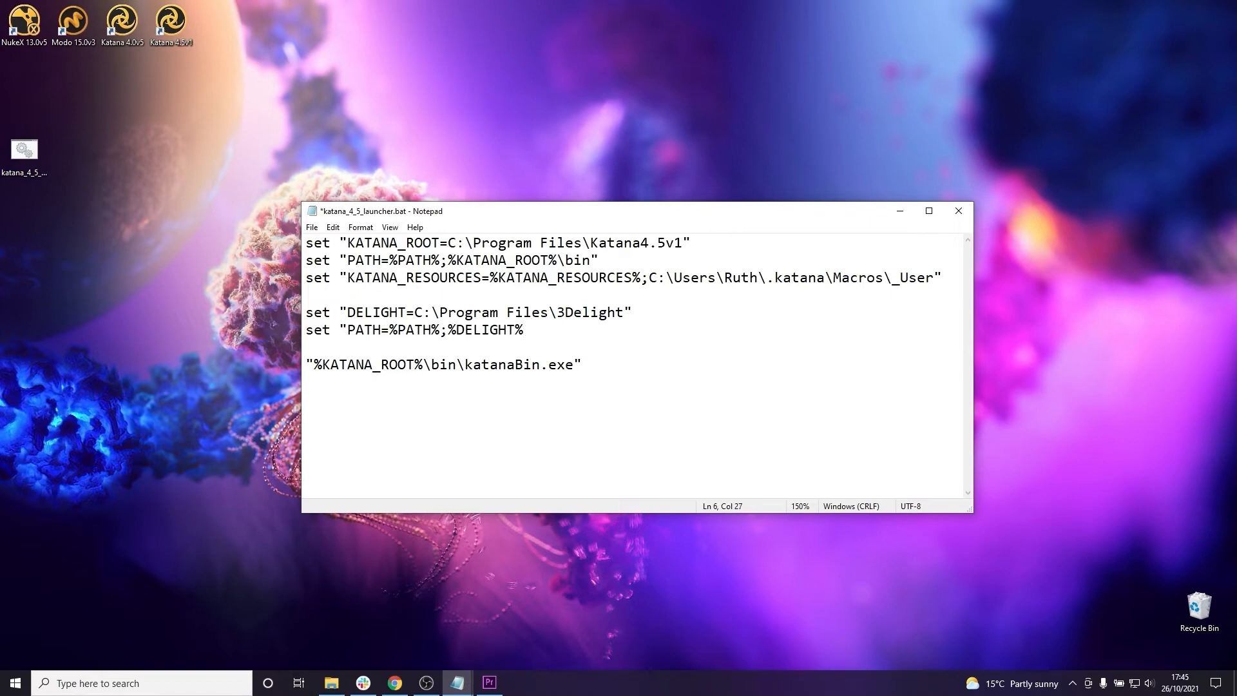
type("\\bin\"")
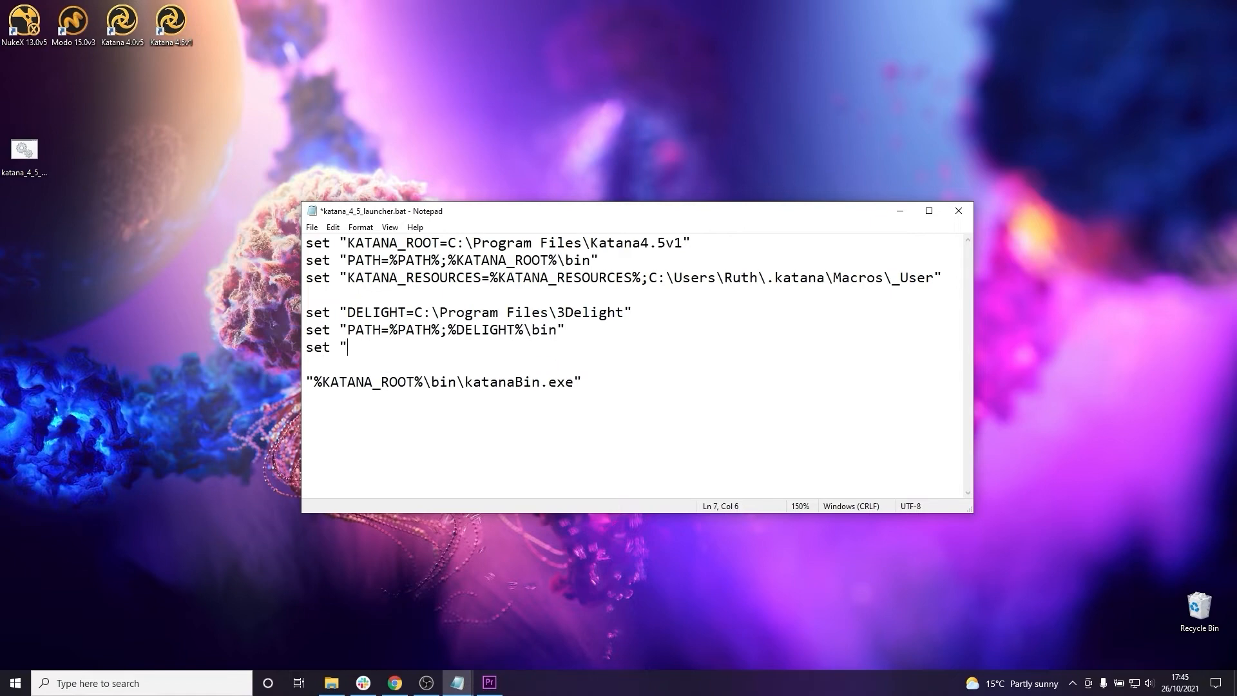
Step: Add a line appending the %DELIGHT% plugin folder to KATANA_RESOURCES
left_click(363, 330)
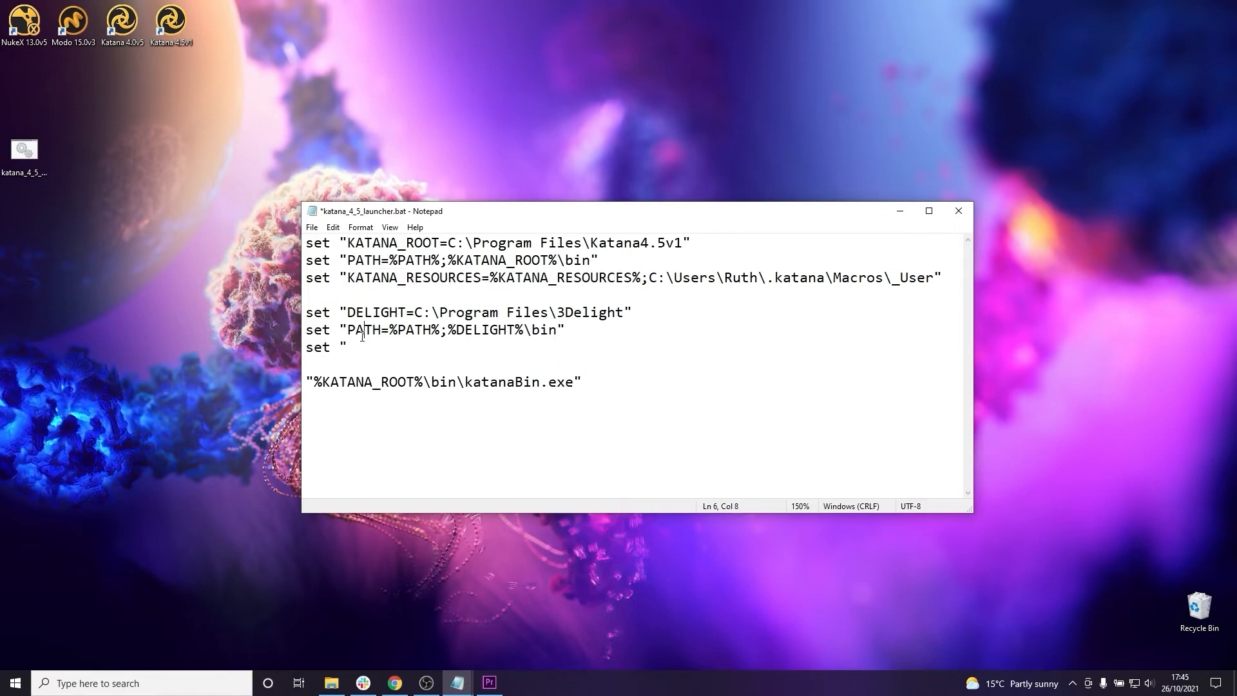
type("KATANA_RESOURCES=%KATANA_RESOURCES%;")
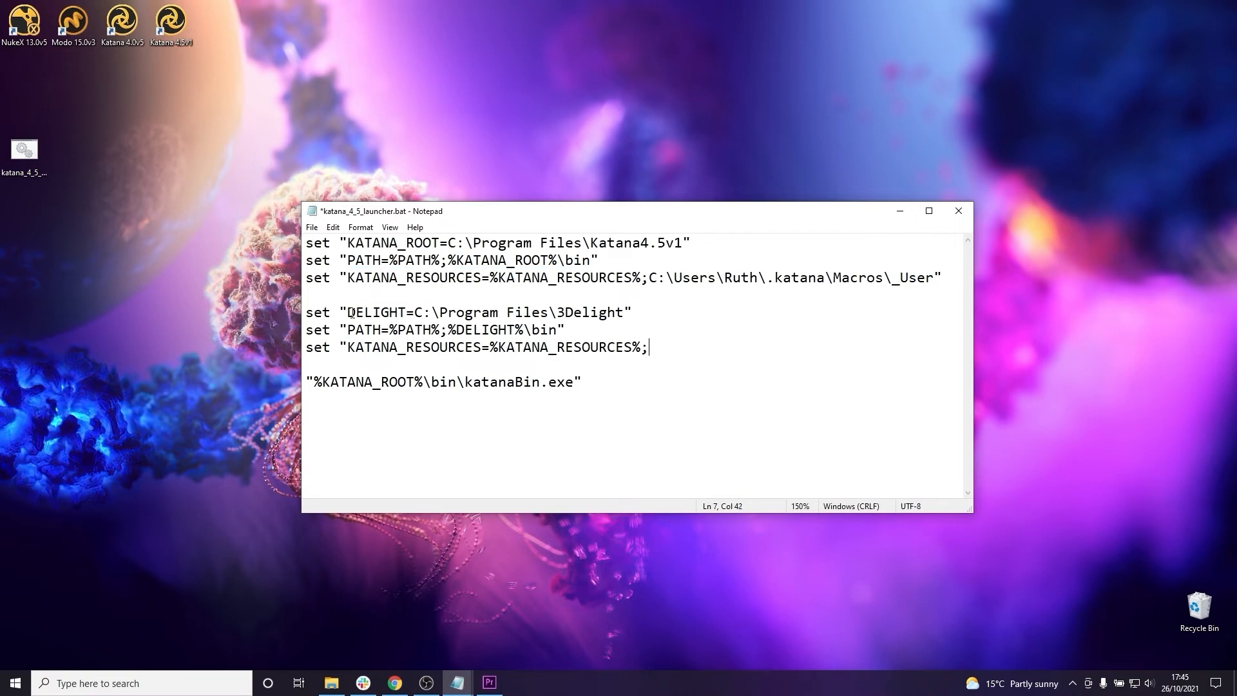
type("%DELIGHT%\\3DelightForKatana\"")
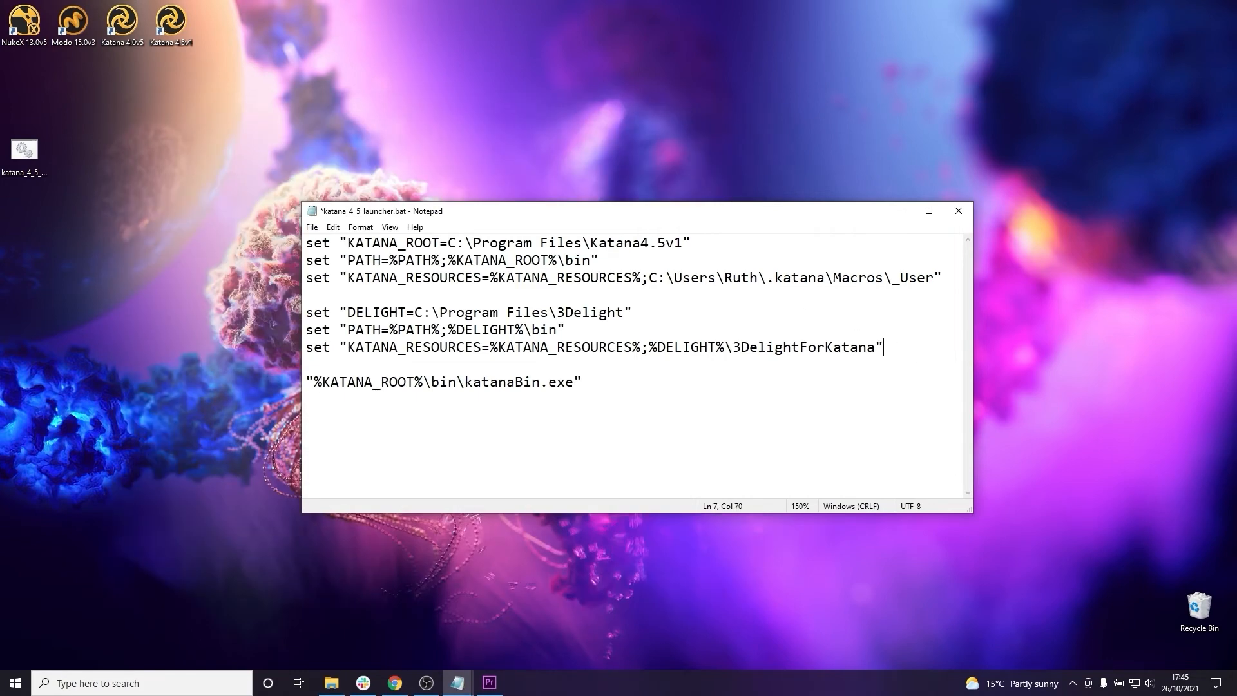
Step: Save the script with Ctrl+S, then highlight the %PATH% and KATANA_RESOURCES references
key("ctrl+s")
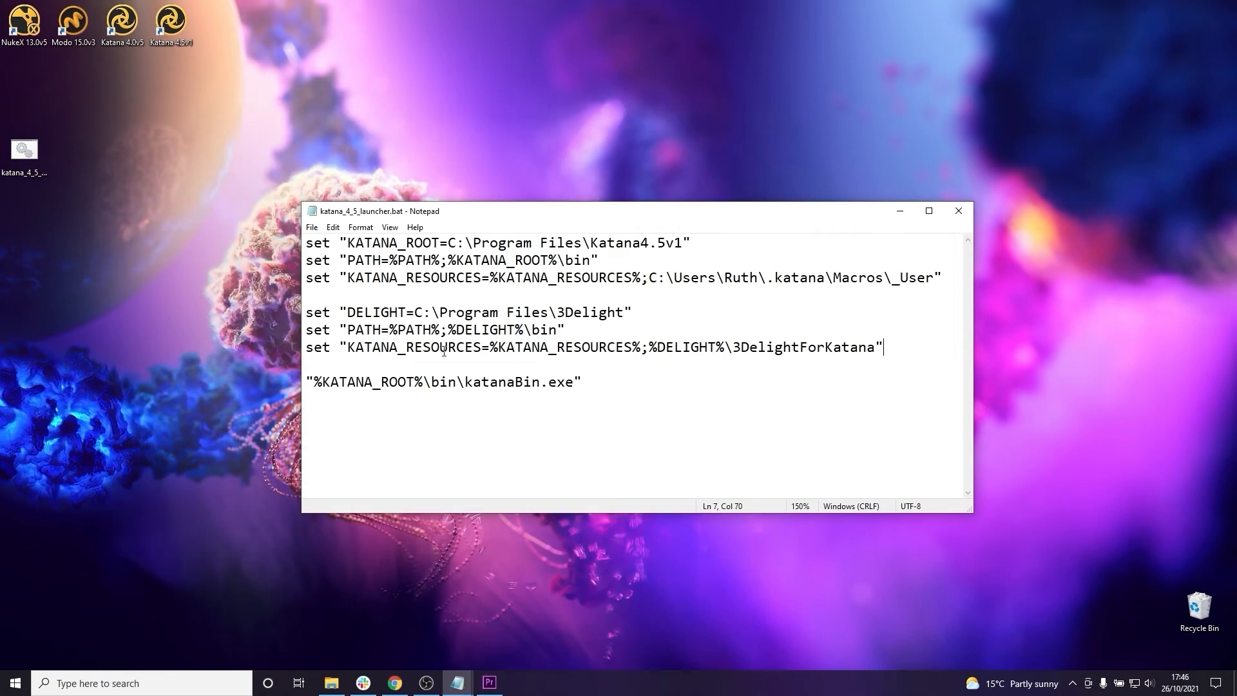
double_click(414, 329)
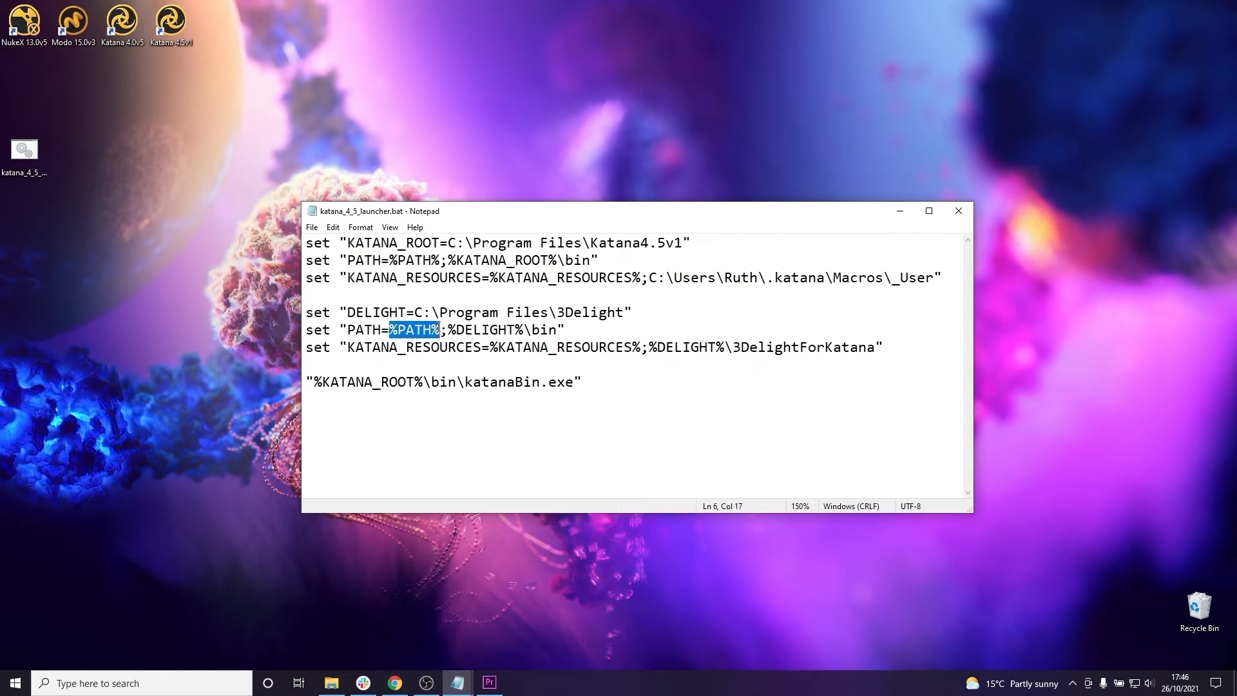
left_click(516, 329)
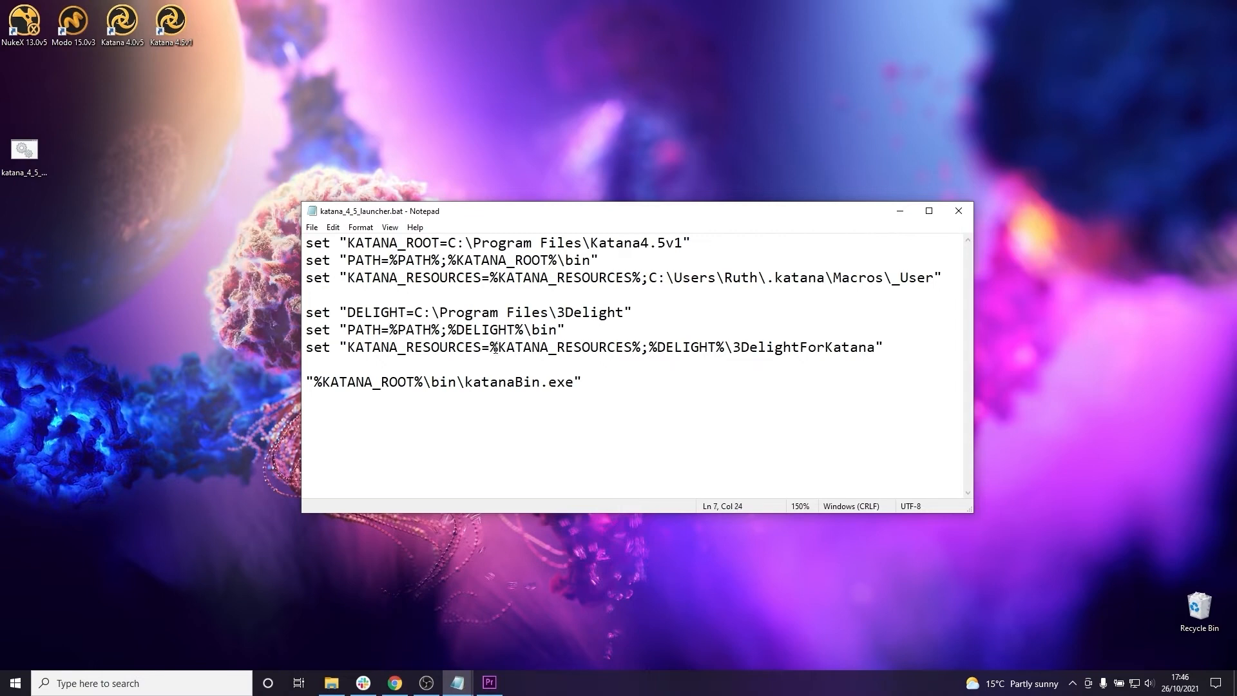
double_click(564, 348)
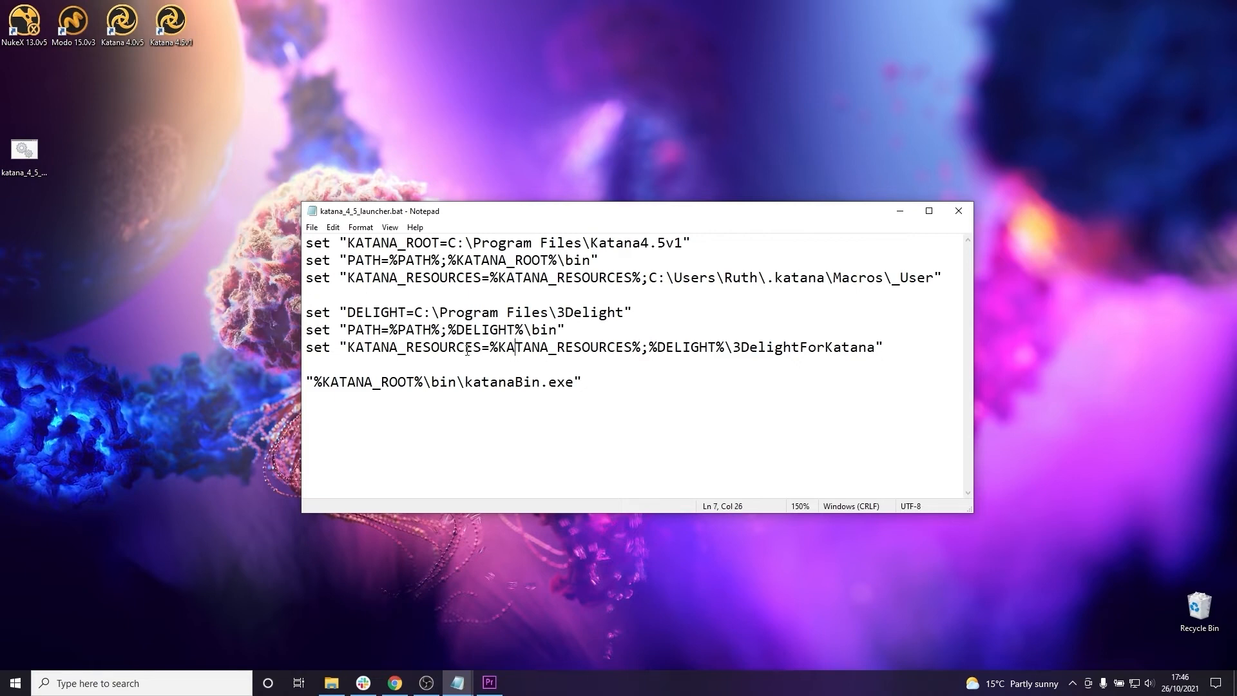
mouse_move(376, 279)
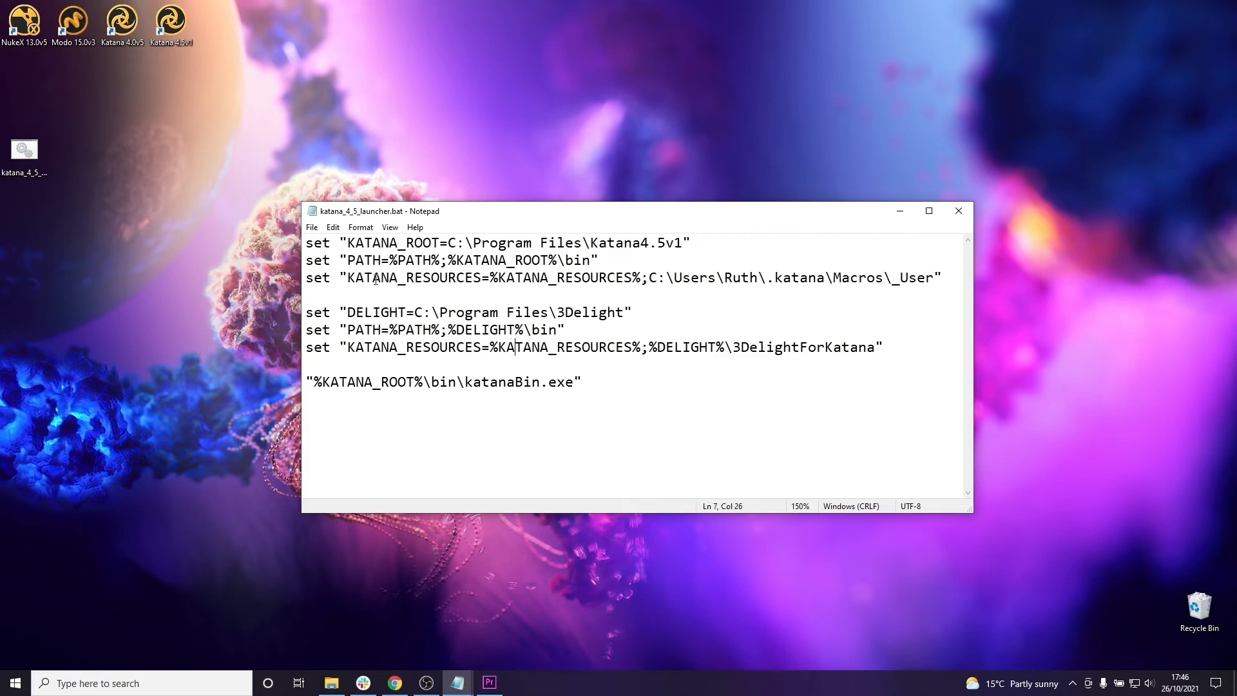
left_click(879, 347)
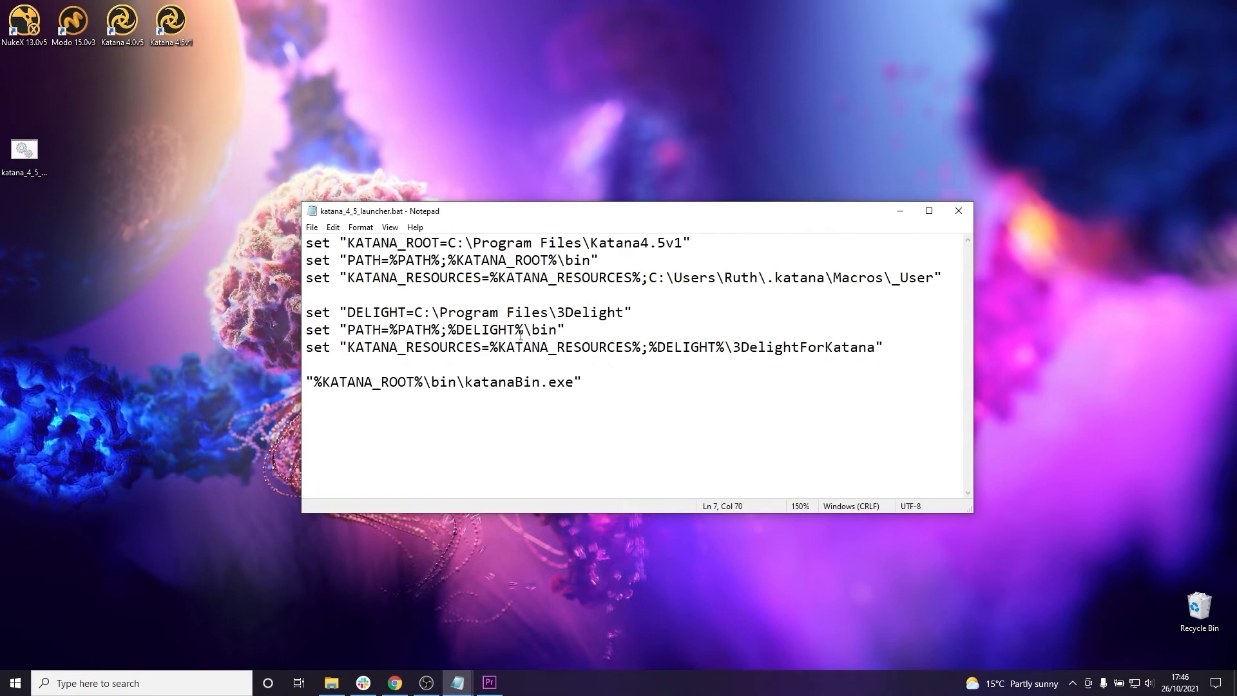
double_click(759, 347)
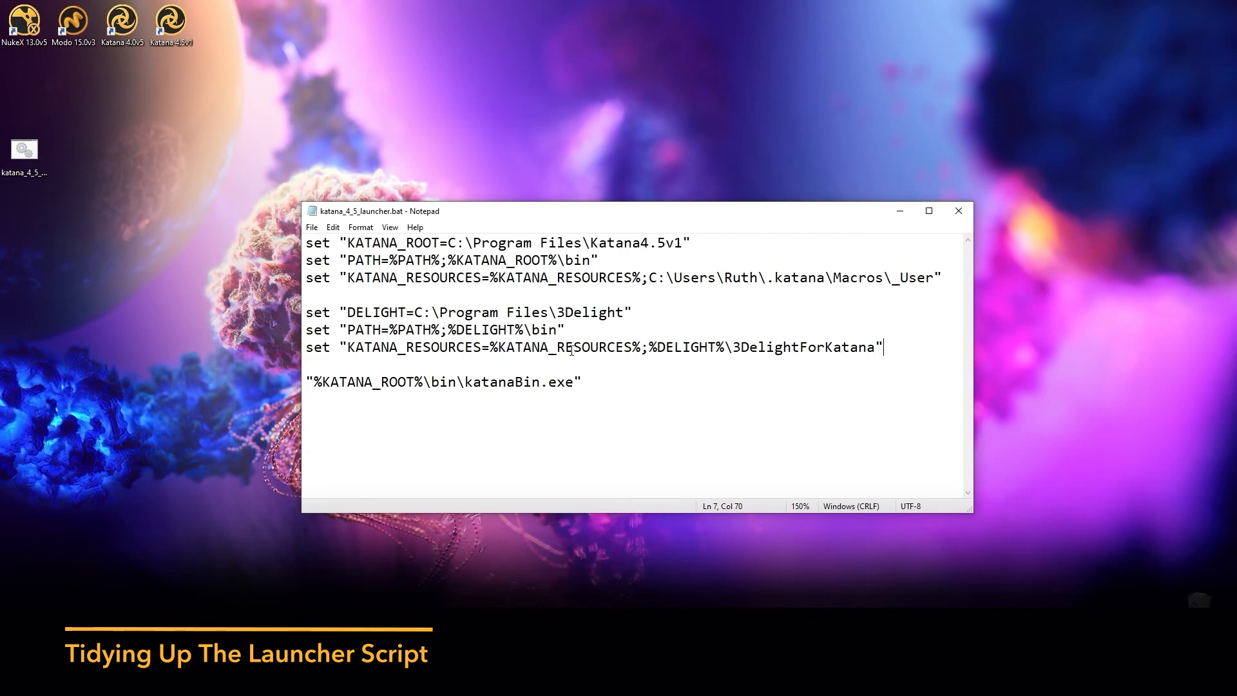
mouse_move(308, 246)
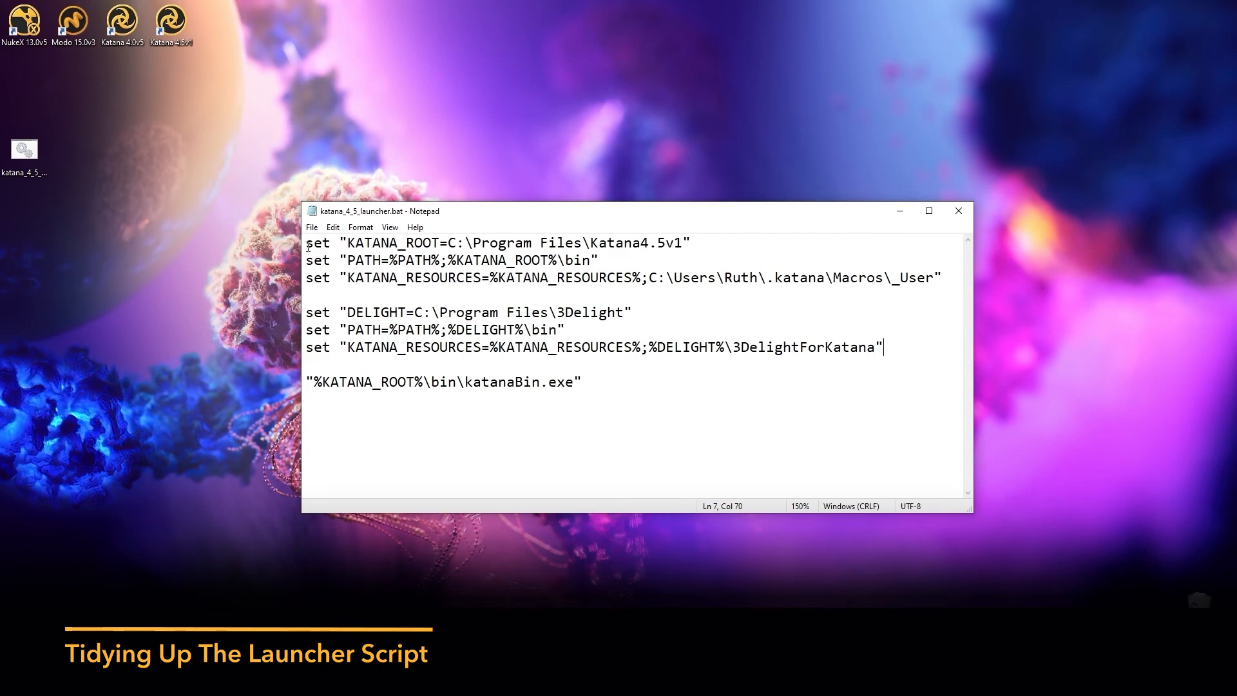
Step: Add dashed rem headers: Katana Specific, 3Delight Specific and Start Katana
type("rem")
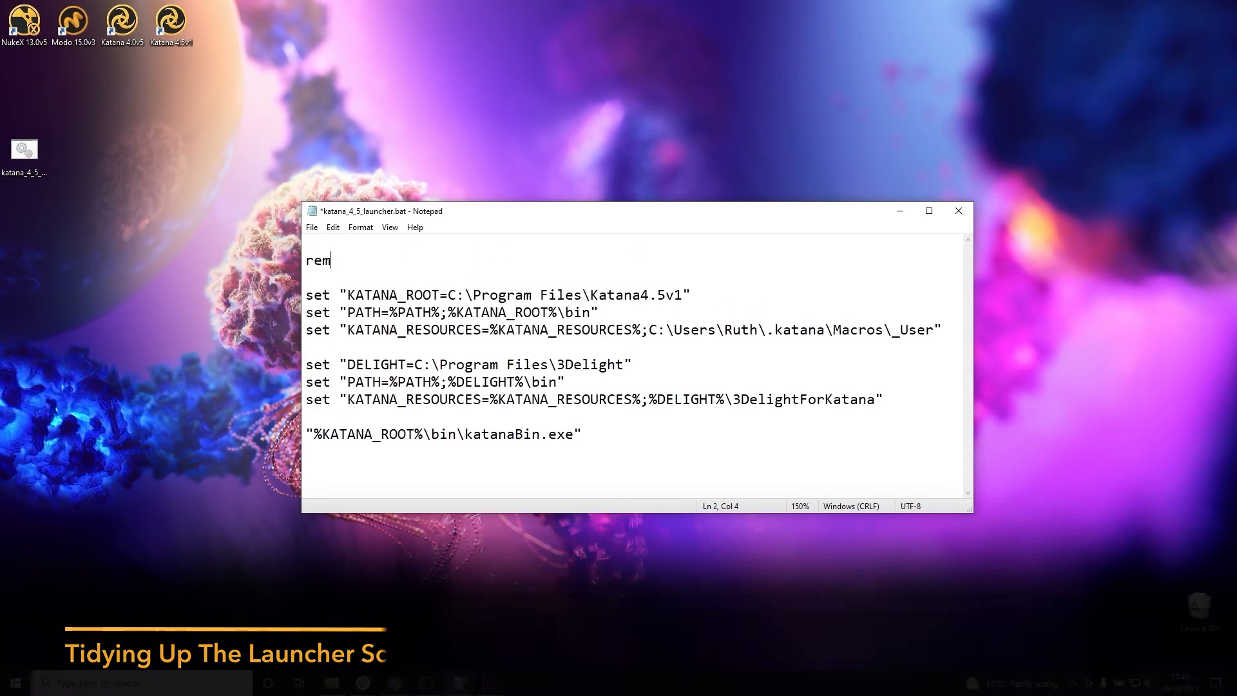
type("-------Katana Speci")
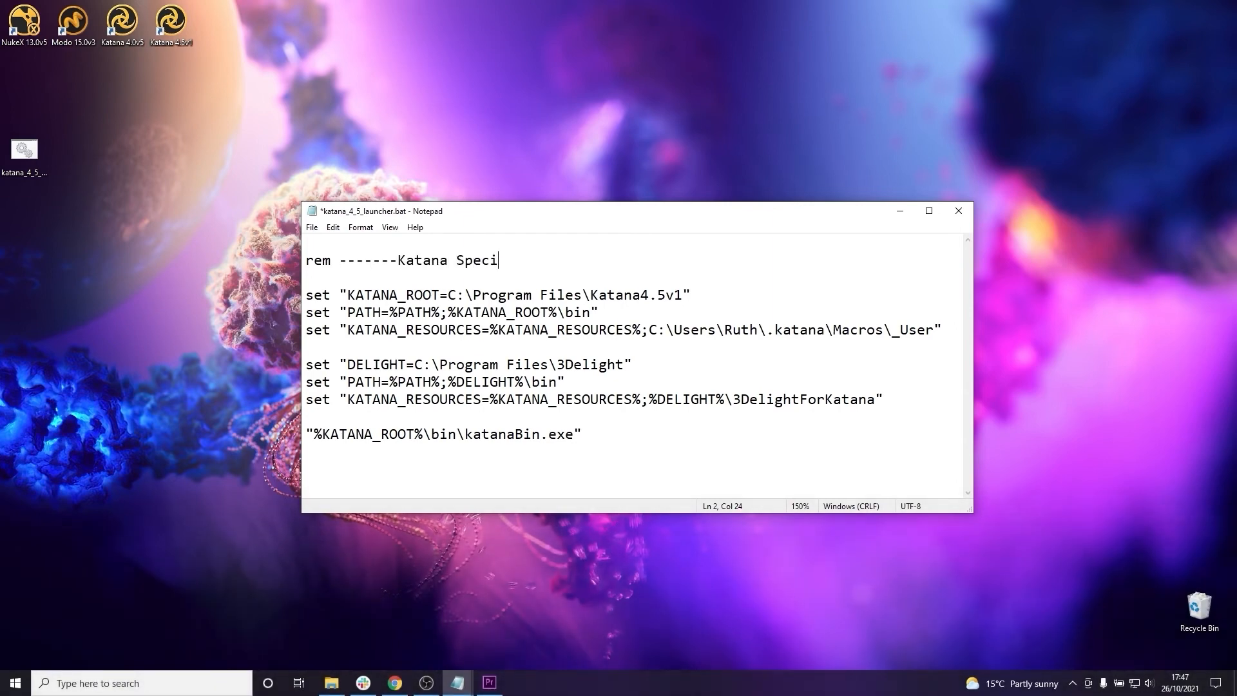
type("fic----------")
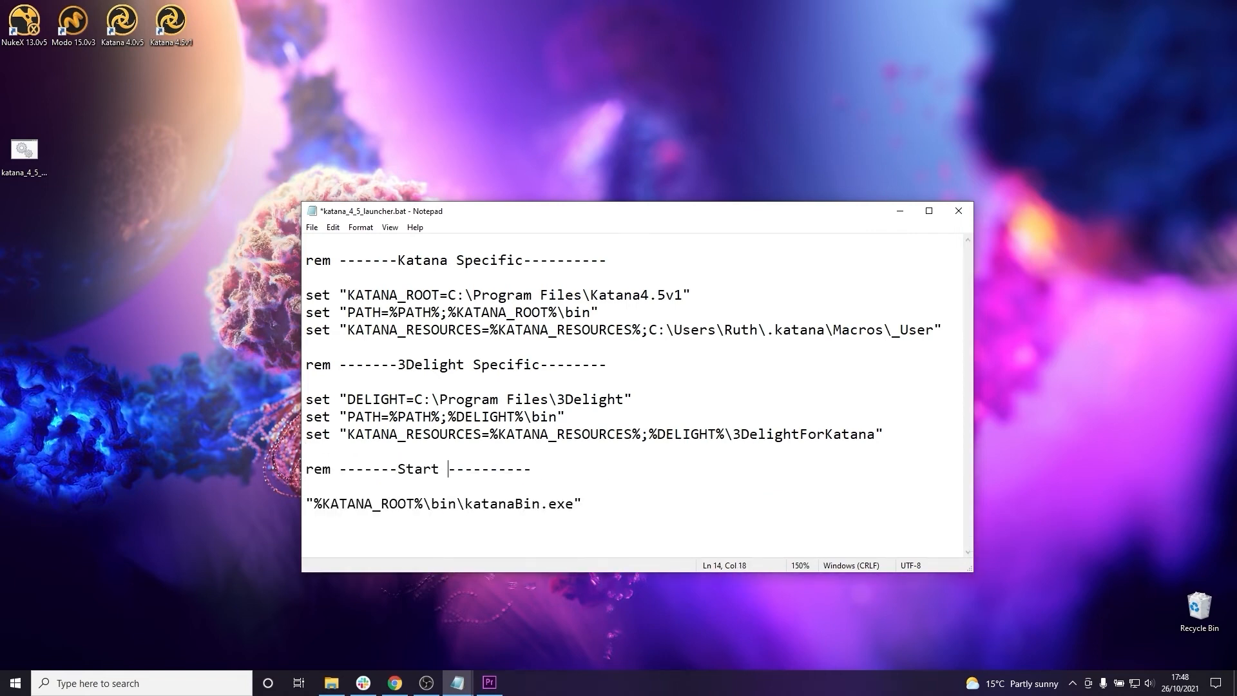
type("Katana")
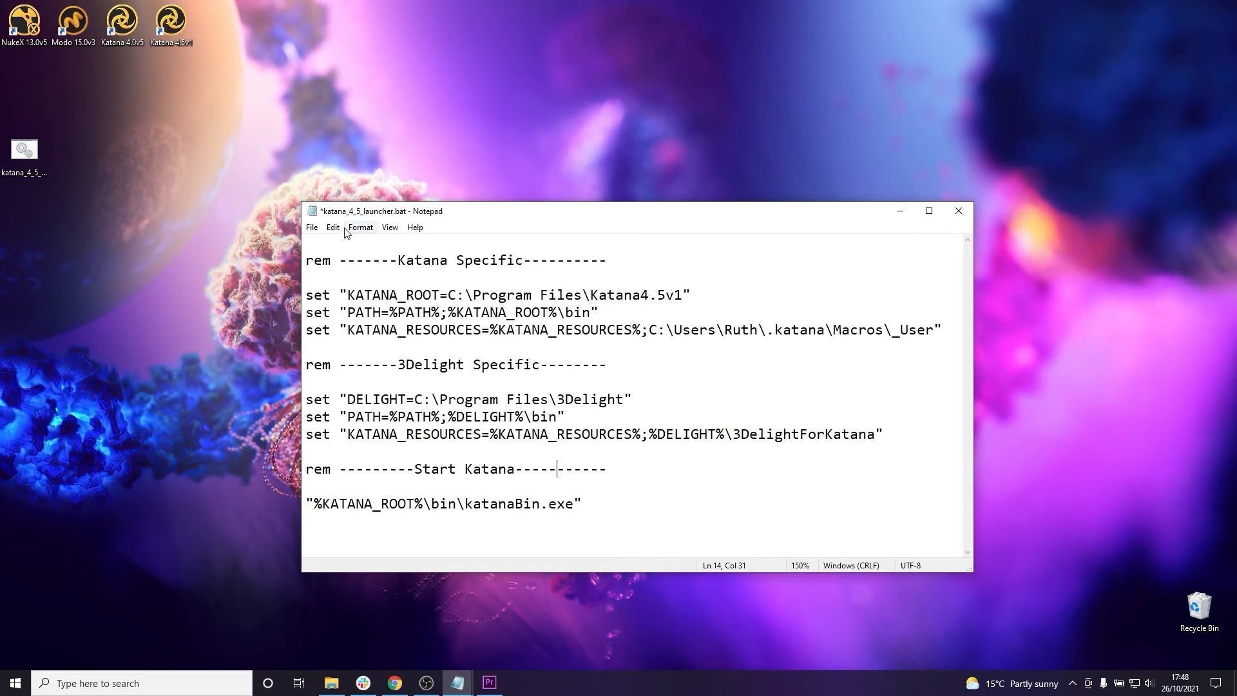
type("@e")
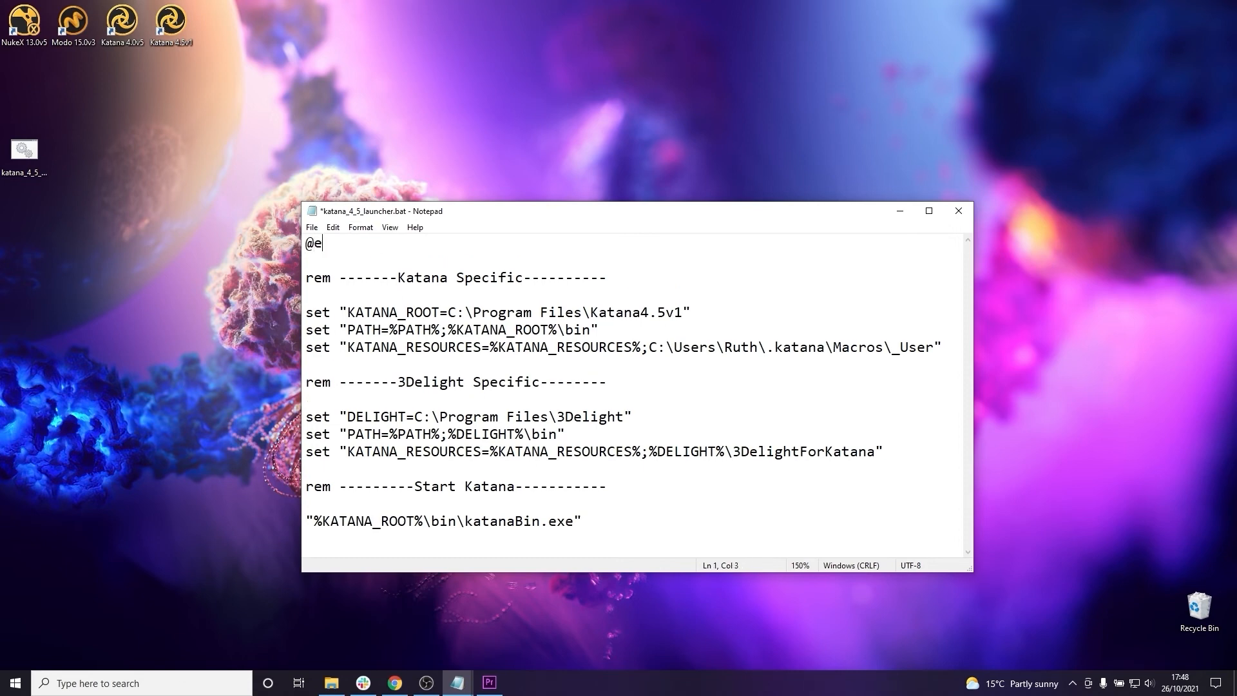
type("cho off")
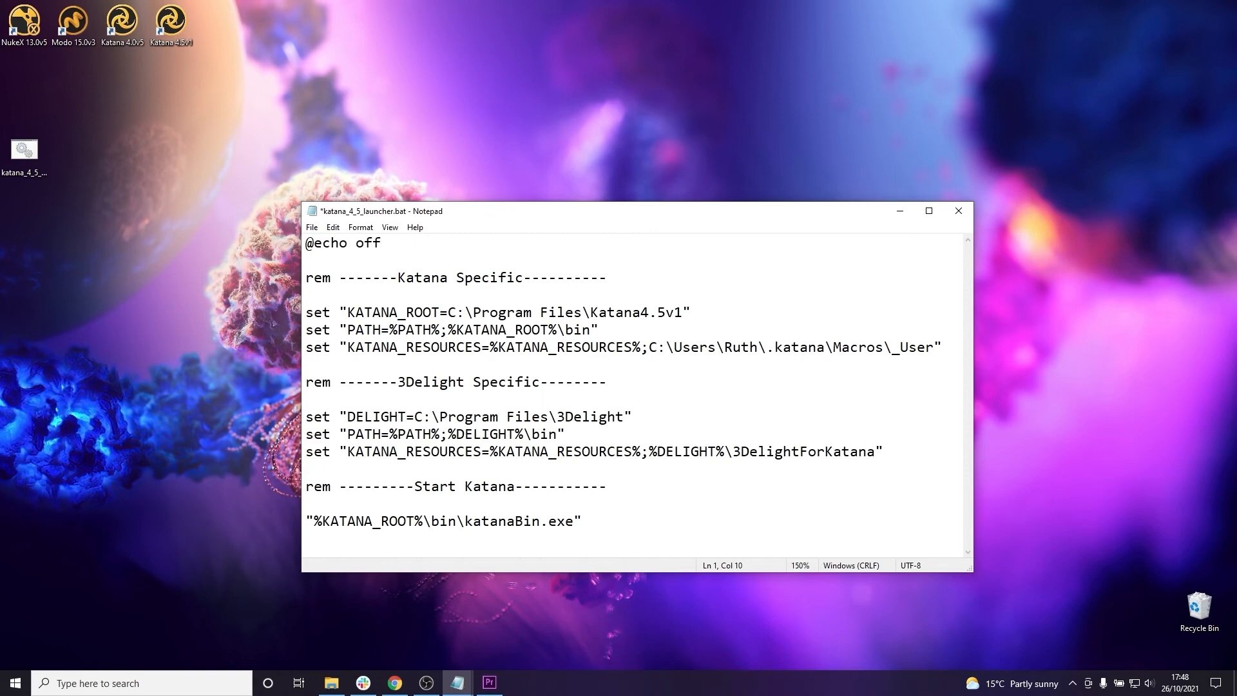
mouse_move(595, 366)
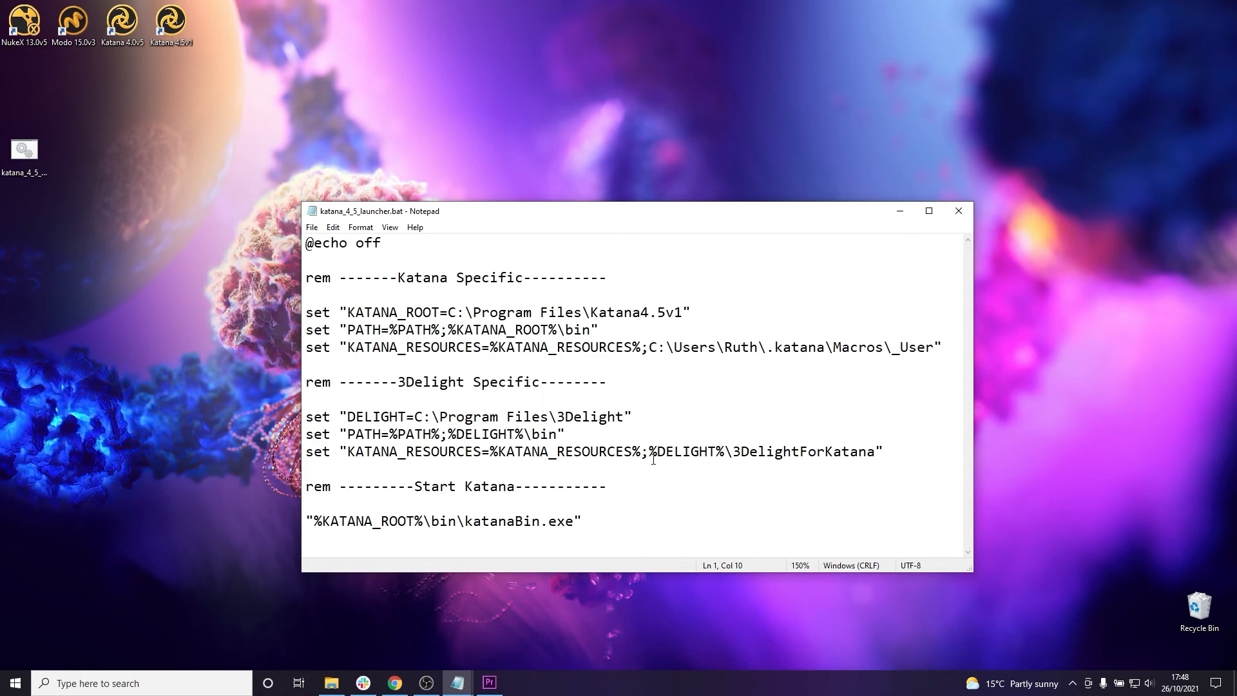
left_click(380, 243)
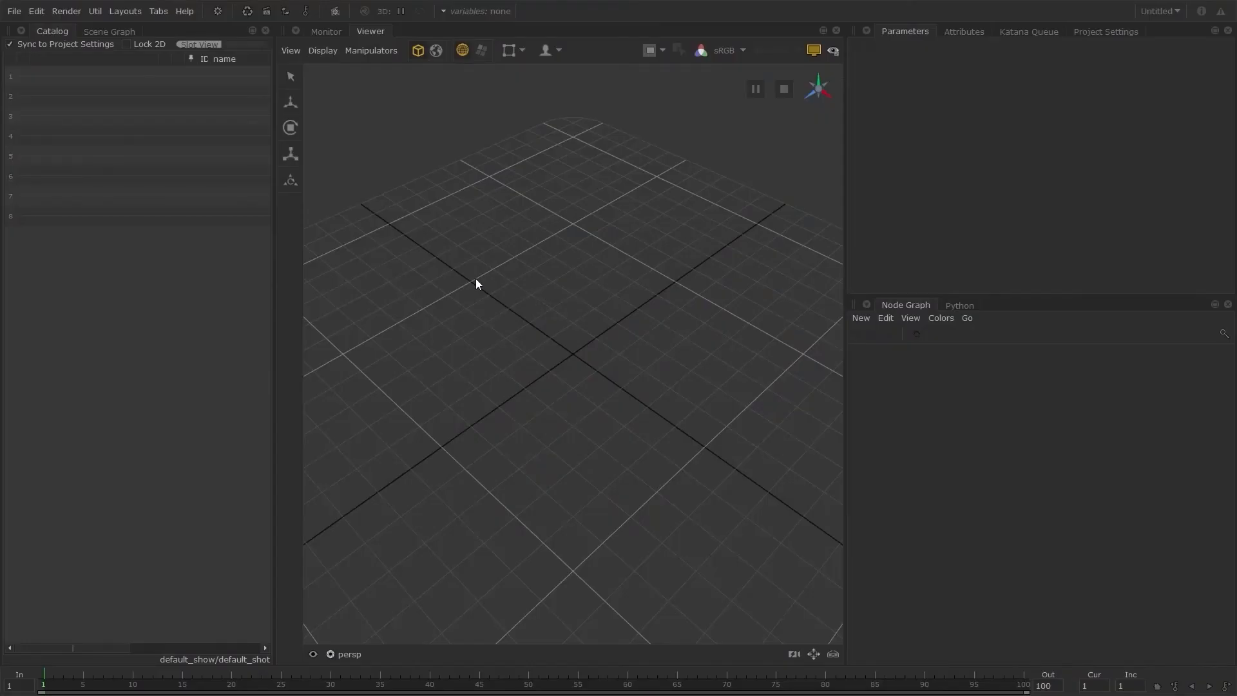
mouse_move(481, 282)
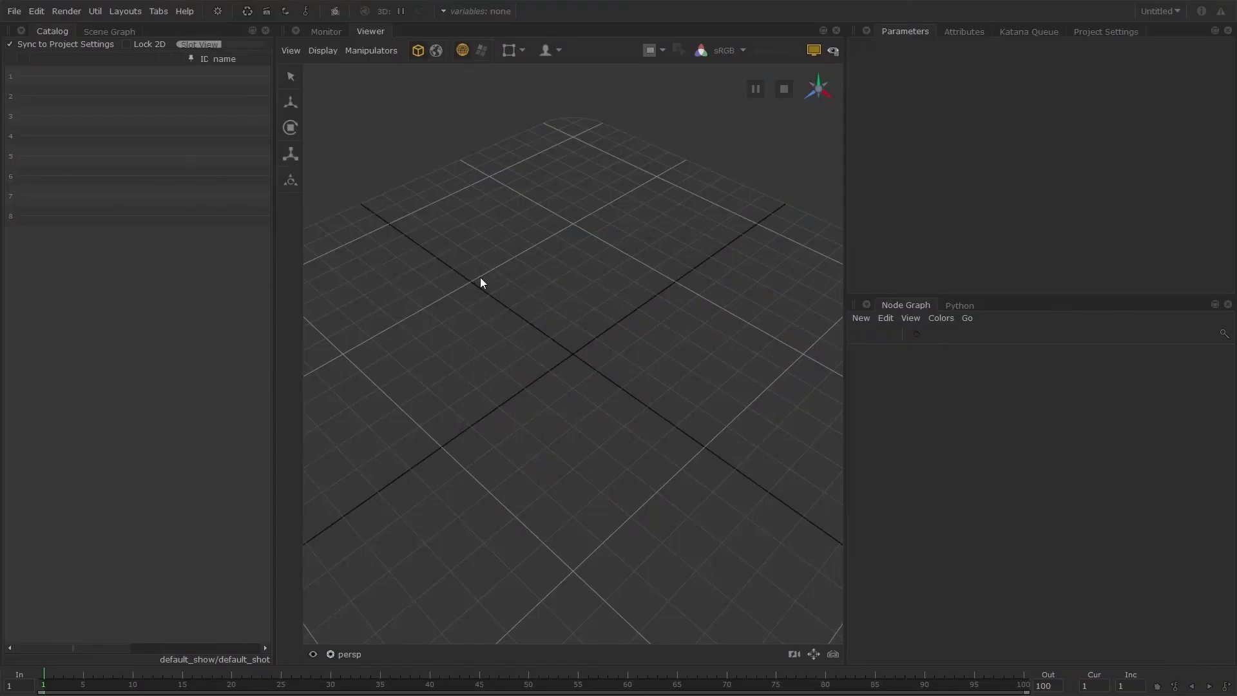
mouse_move(488, 279)
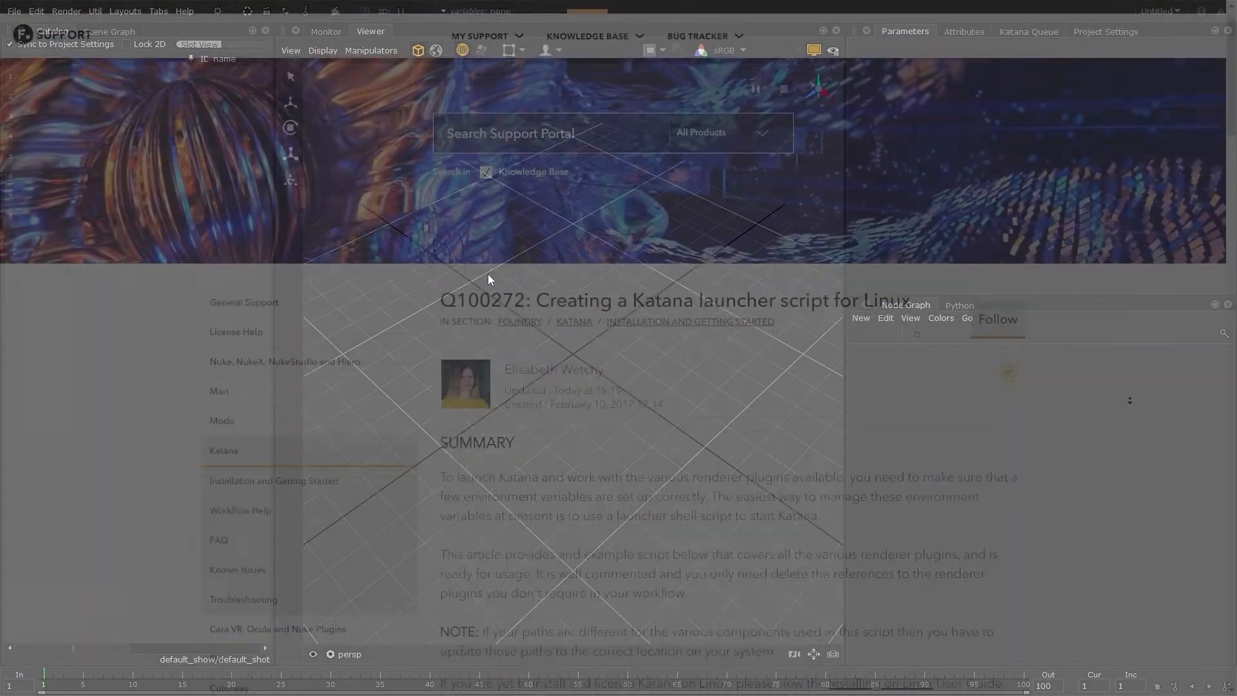
Step: Scroll the support article down to the example launcher shell script
scroll("down", 3)
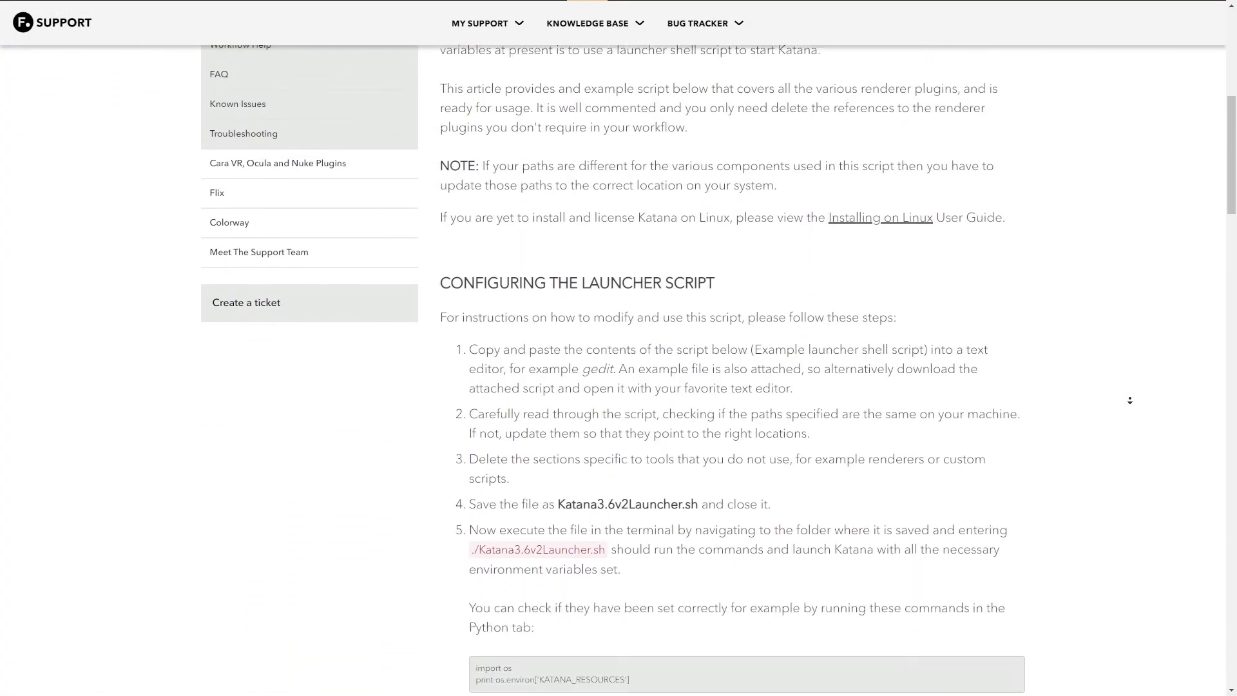
scroll("down", 3)
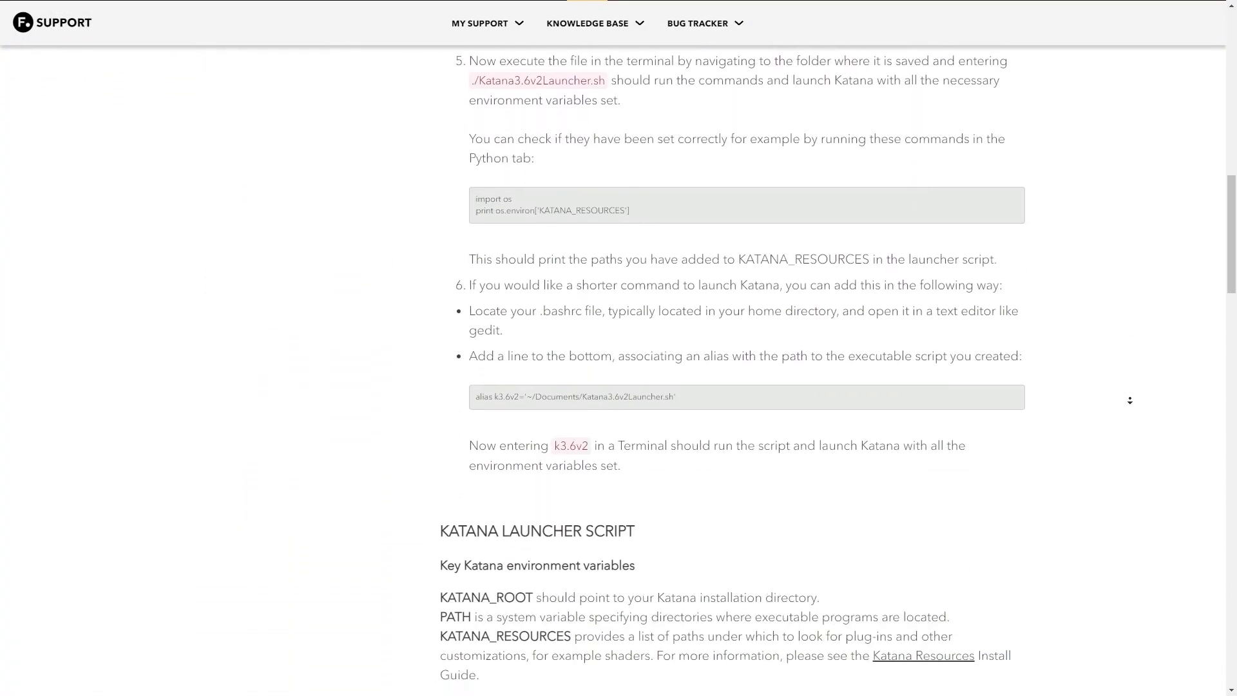
scroll("down", 3)
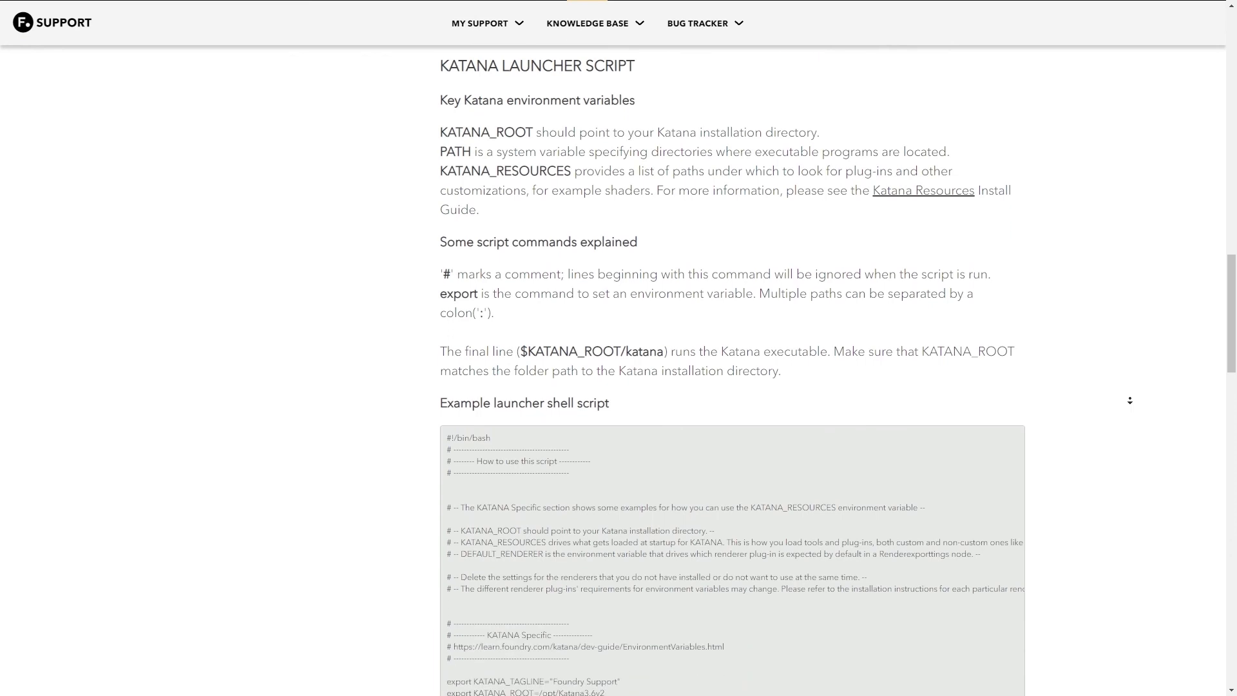
scroll("down", 3)
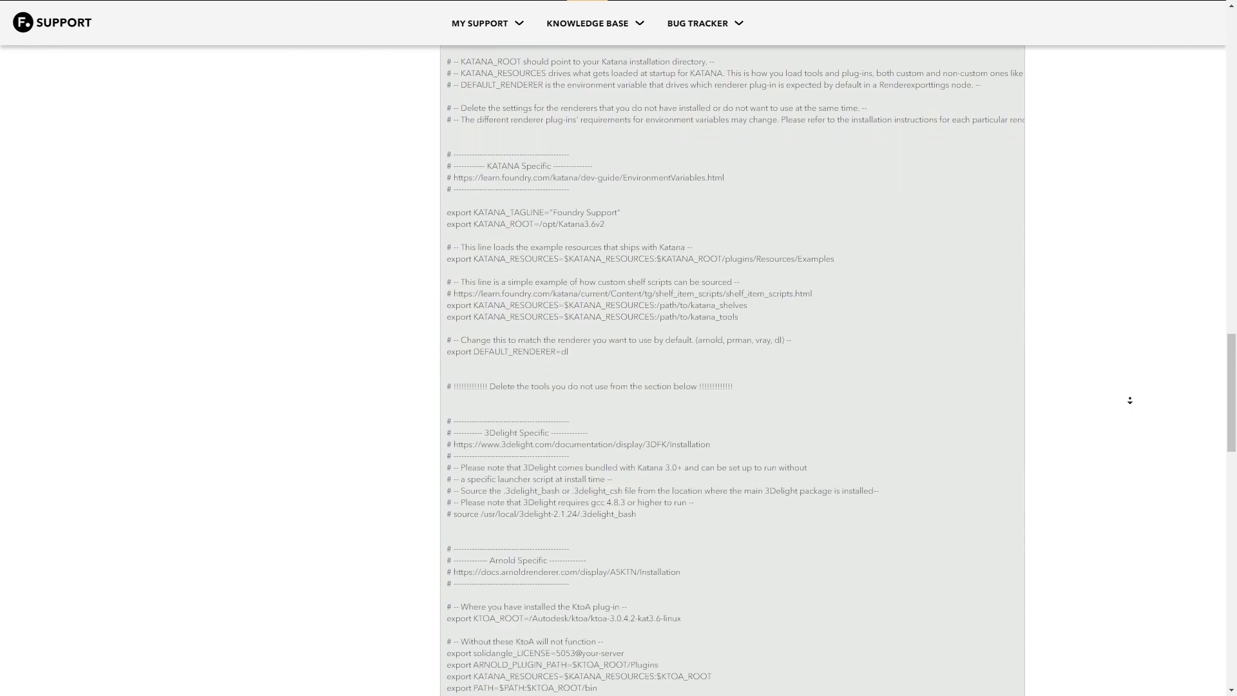